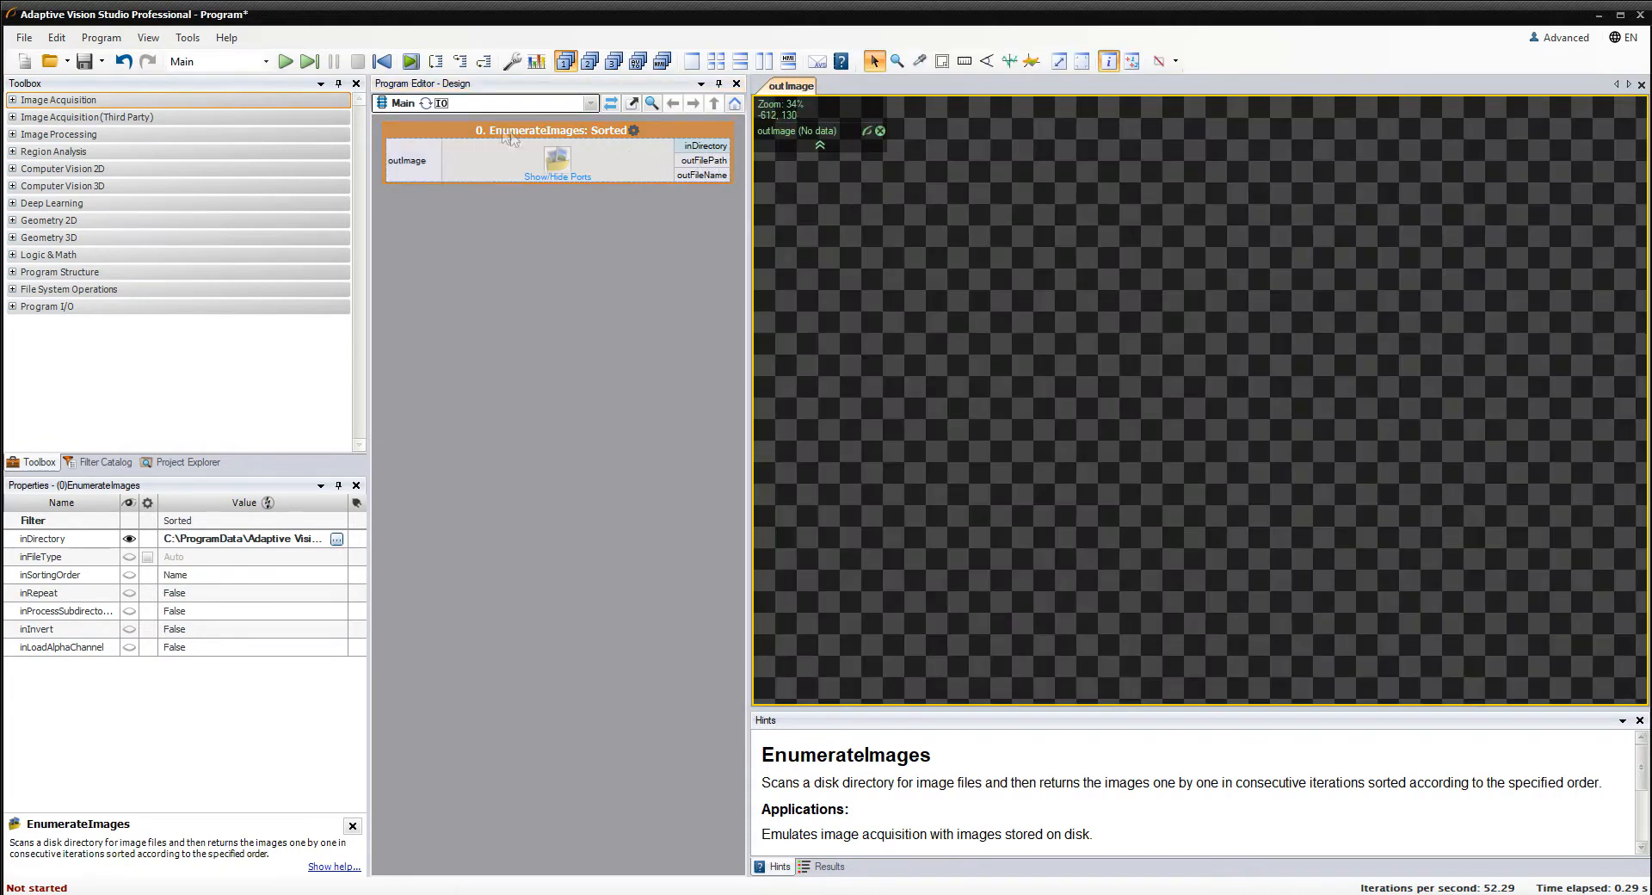
Iterate four times to load successive elbow-part images into the outImage preview
click(309, 60)
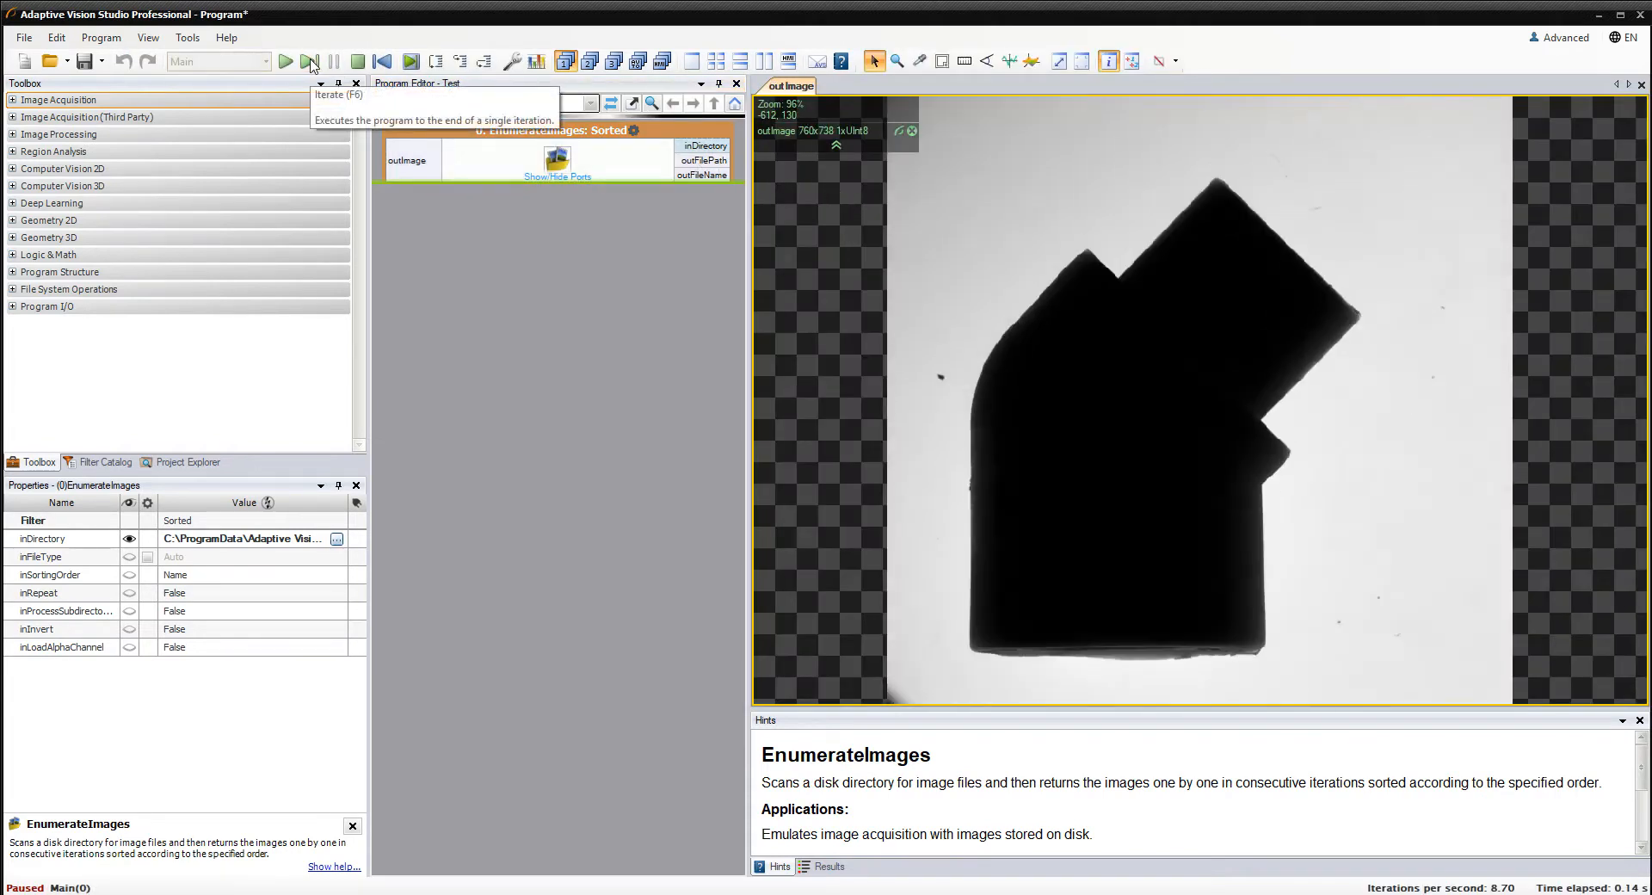
click(309, 60)
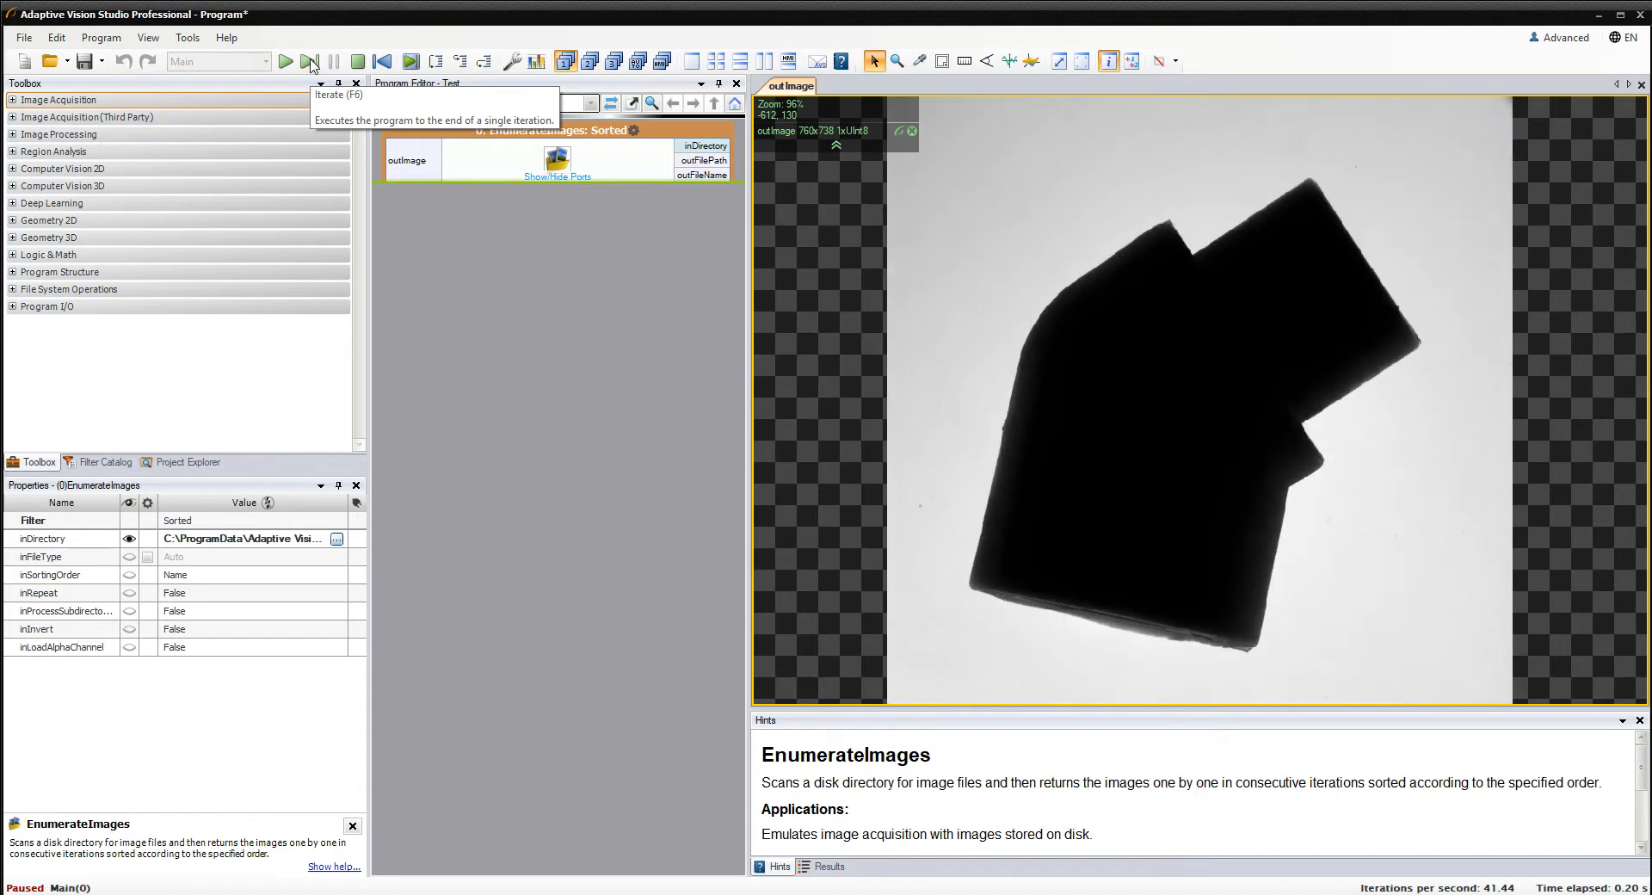
click(309, 60)
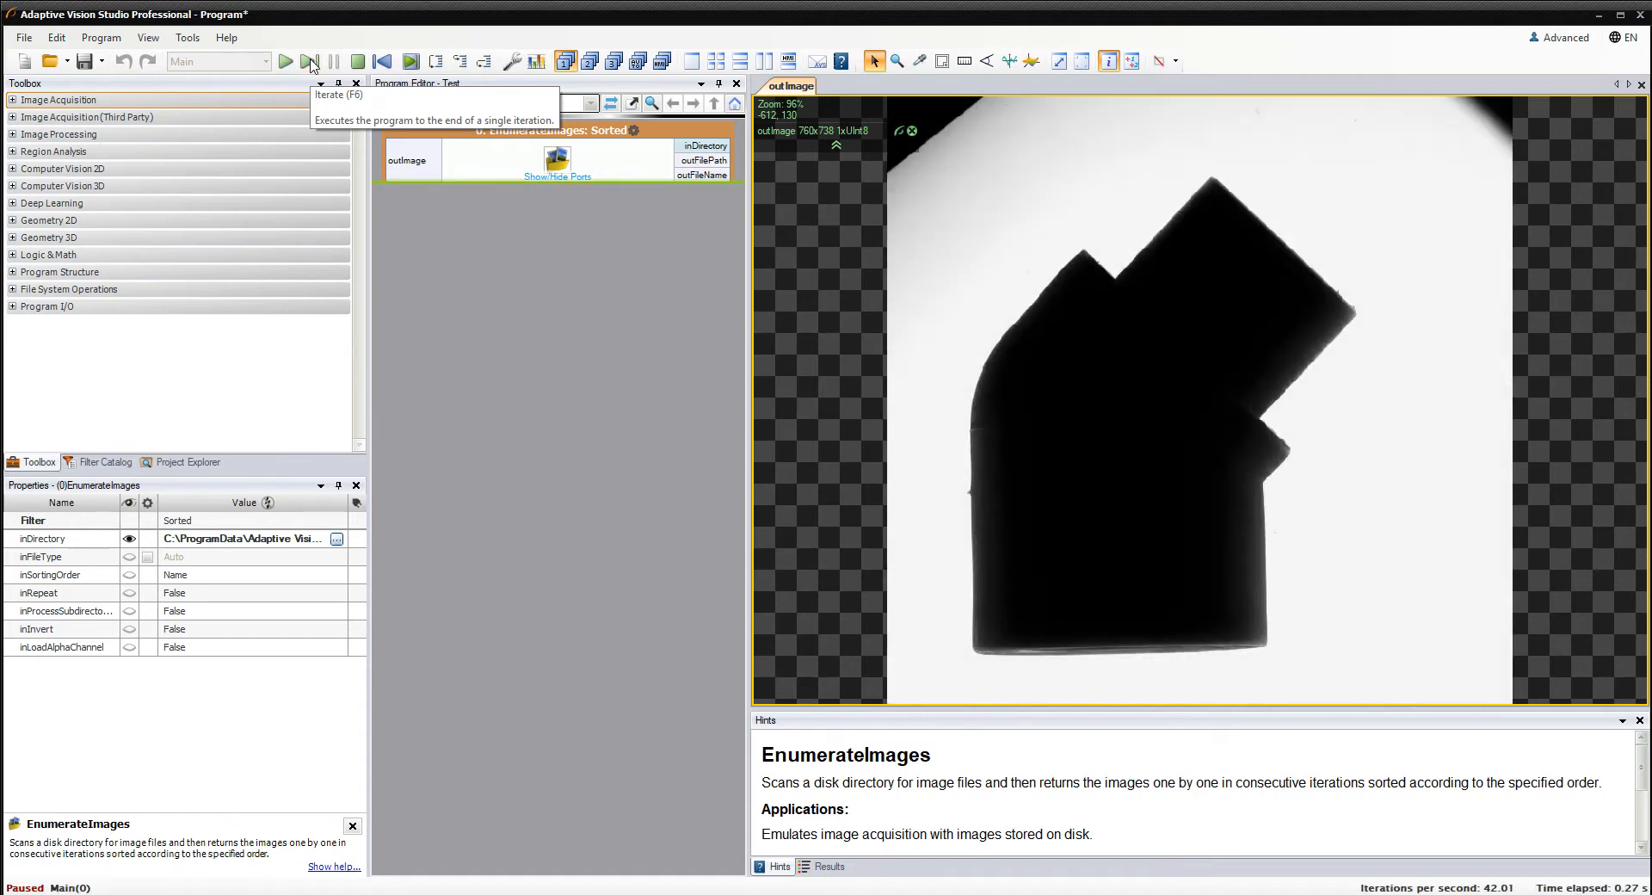
click(309, 60)
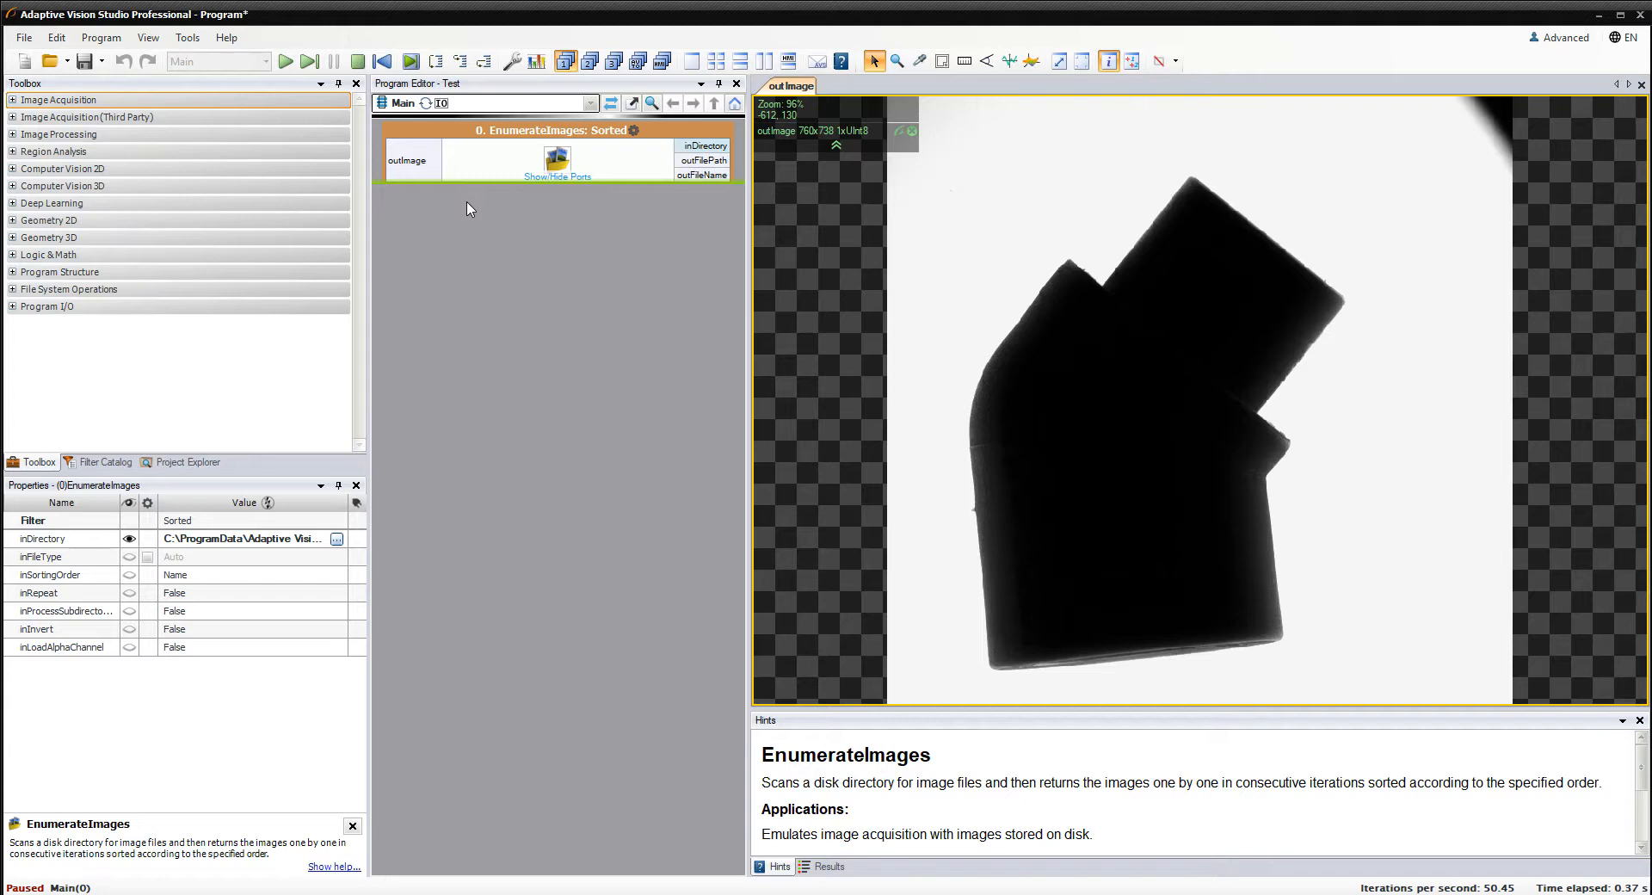
click(65, 169)
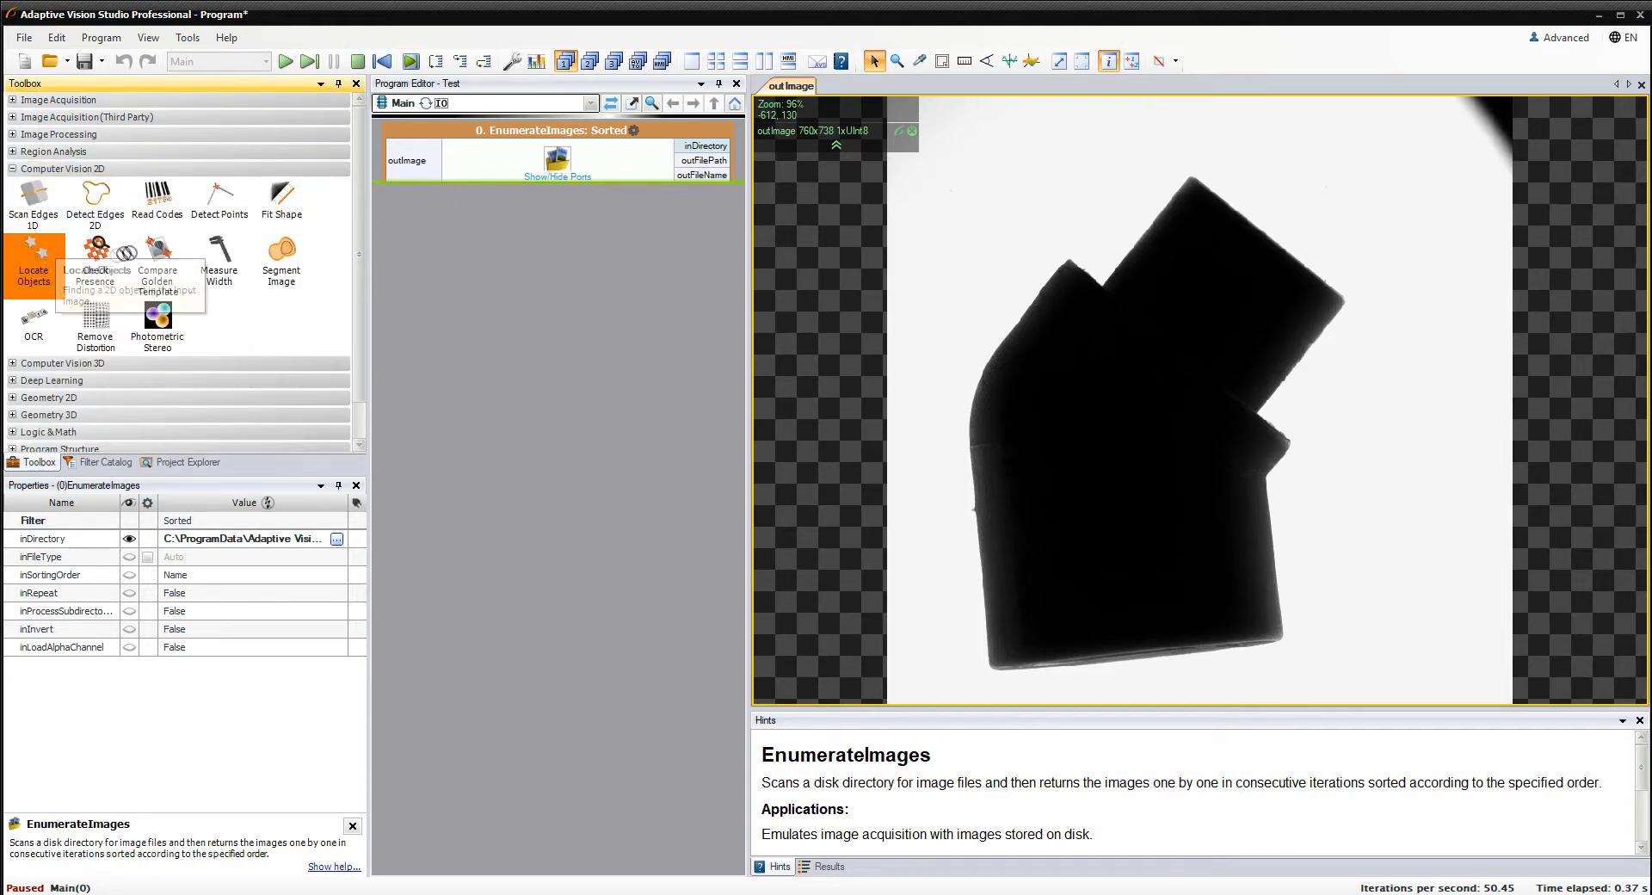
Compare the edge, NCC and multiple-object Locate Objects variants, then add LocateSingleObject_Edges
click(34, 258)
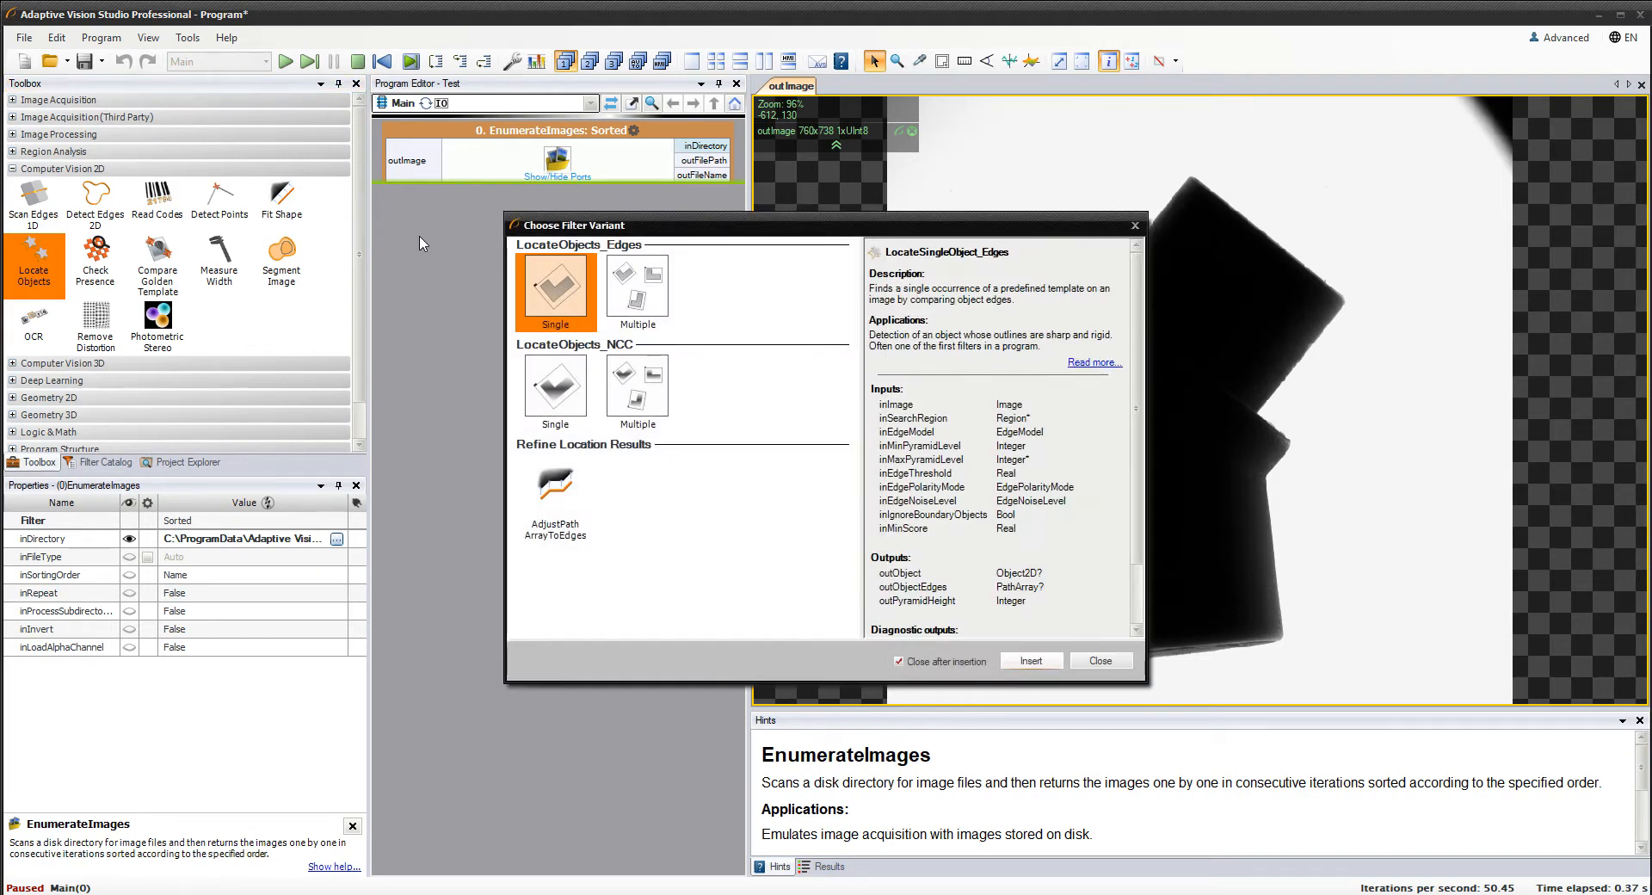
click(555, 286)
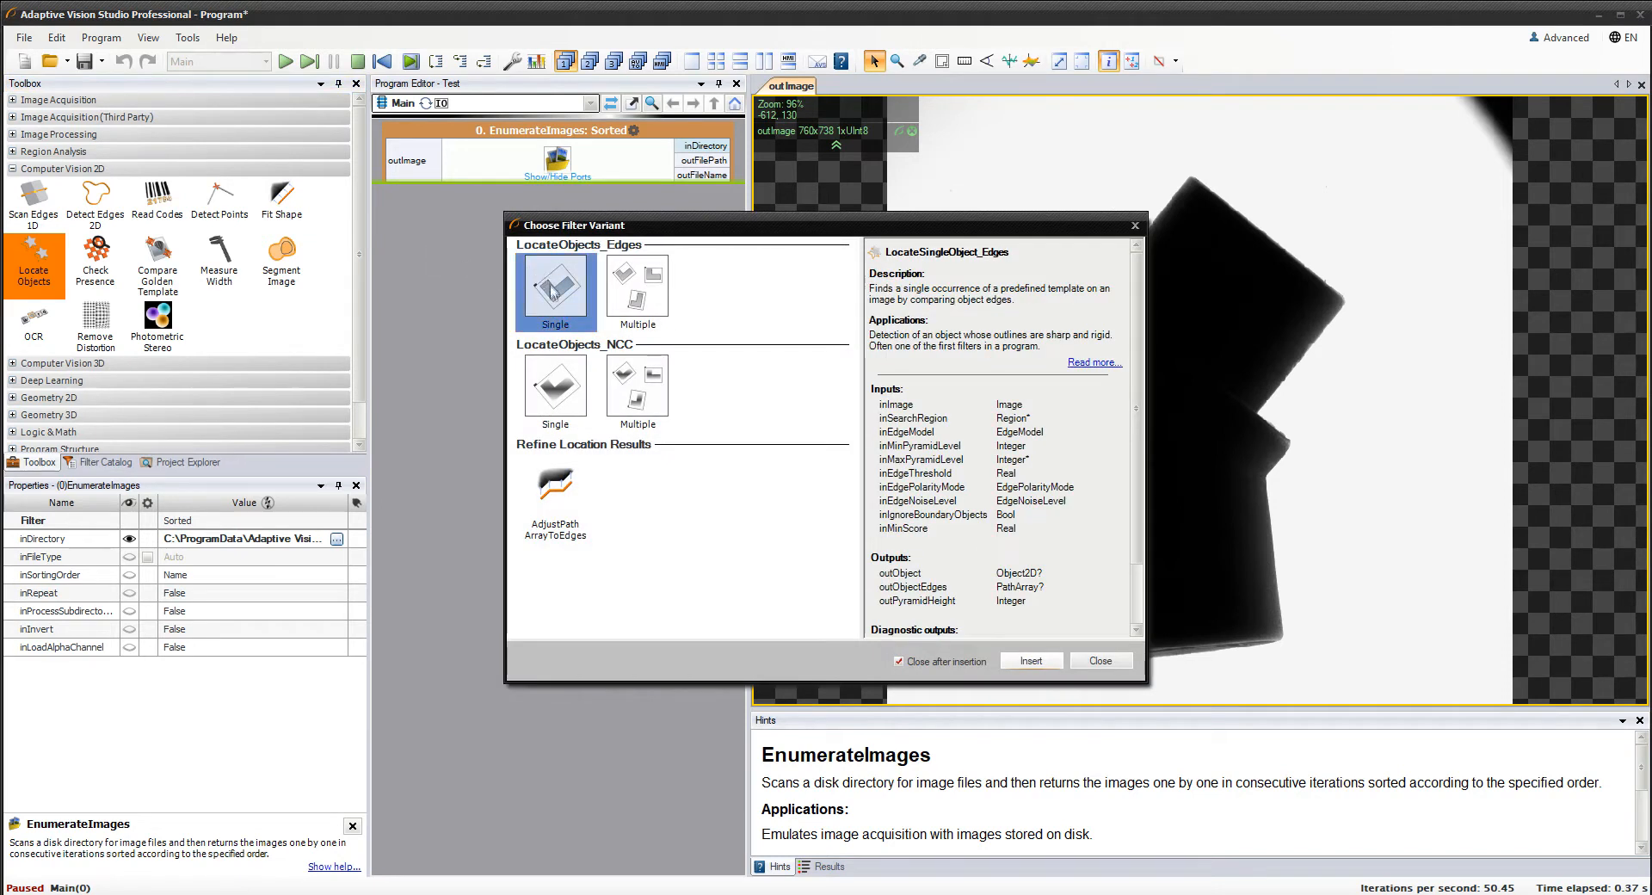
click(554, 381)
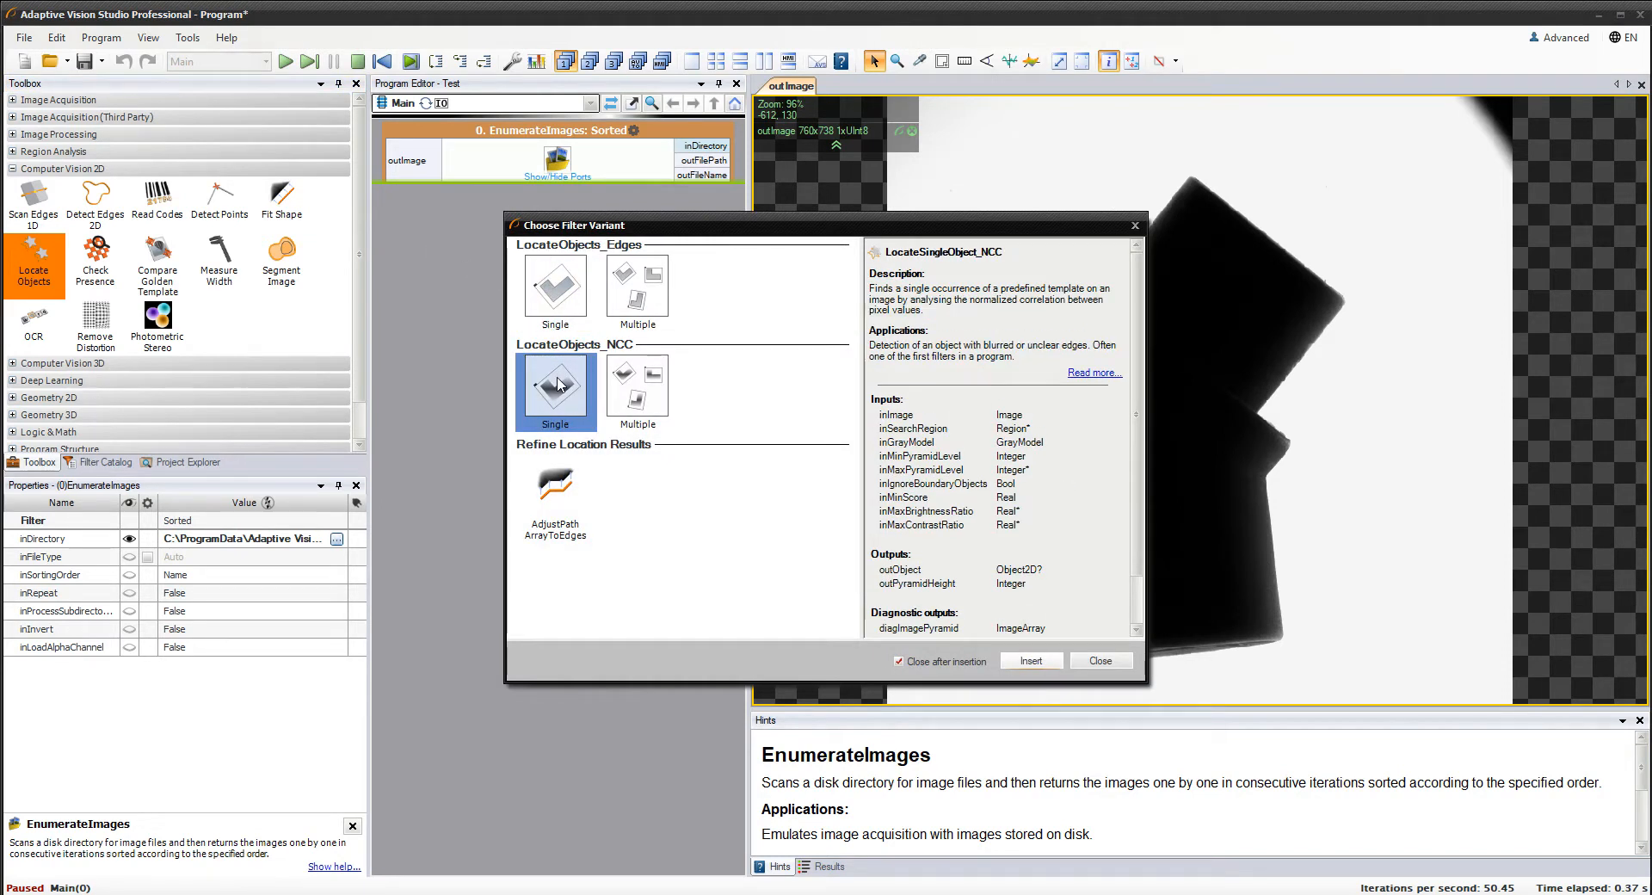
click(555, 285)
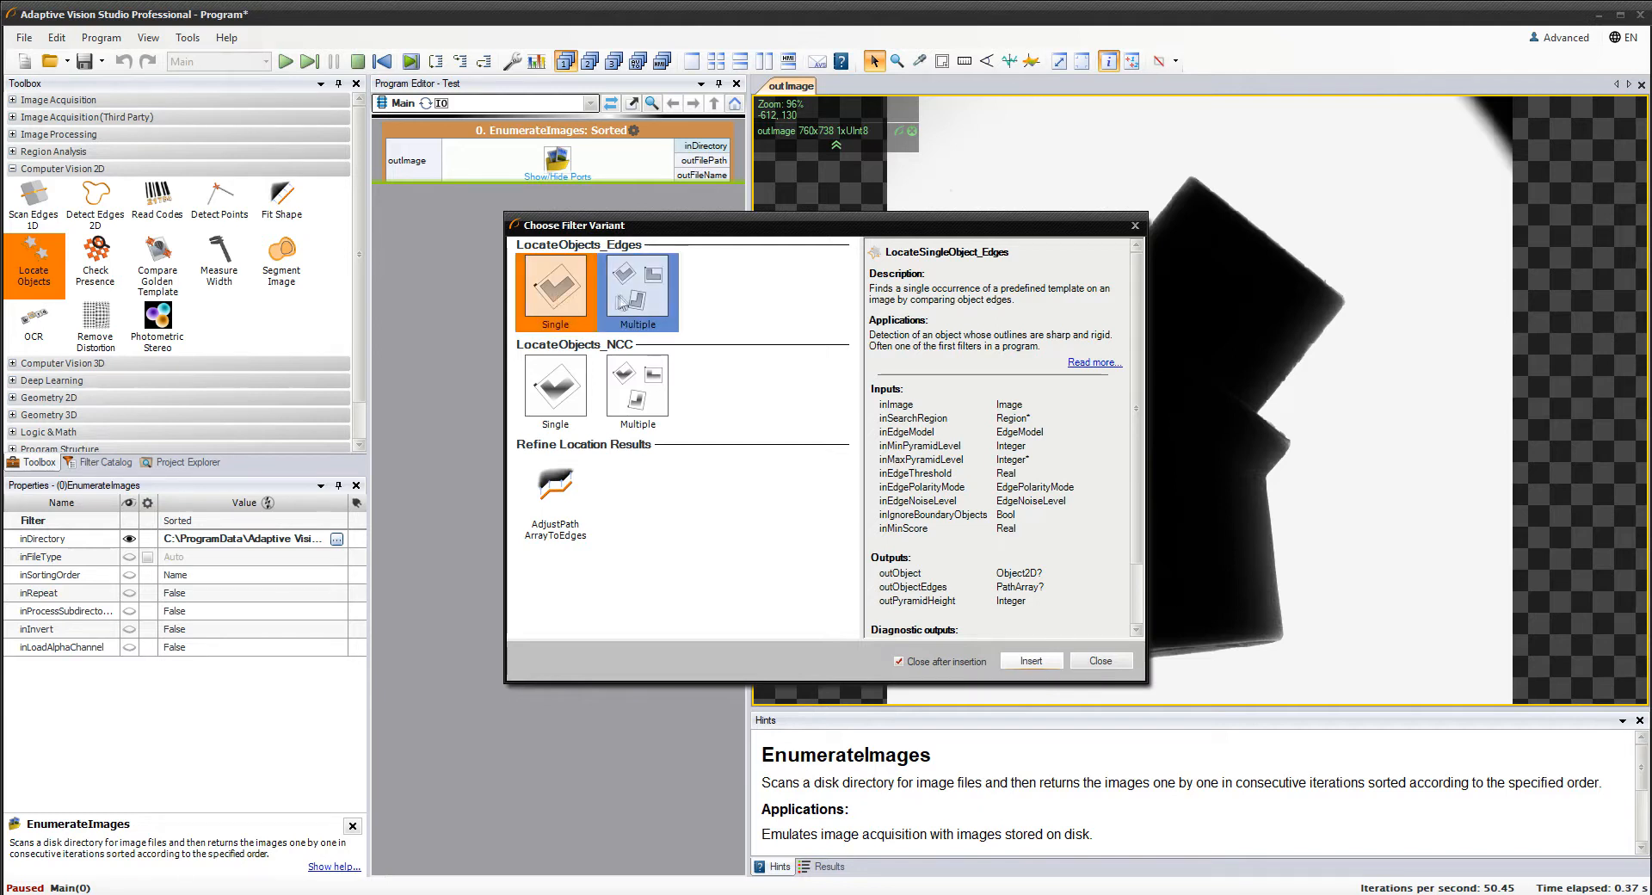
click(637, 286)
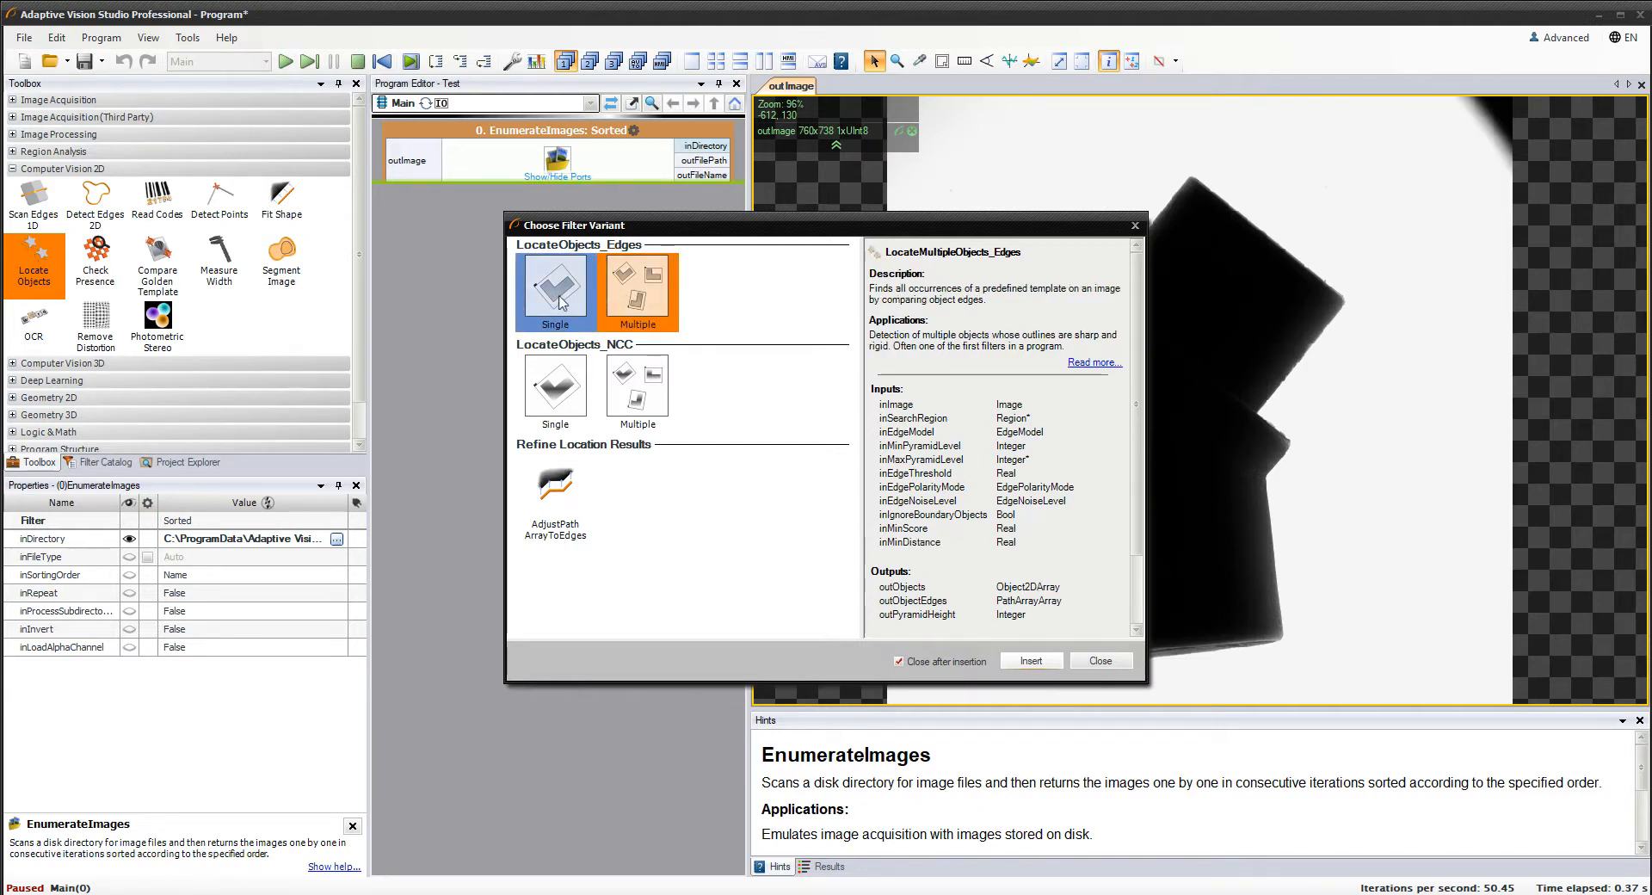
click(554, 287)
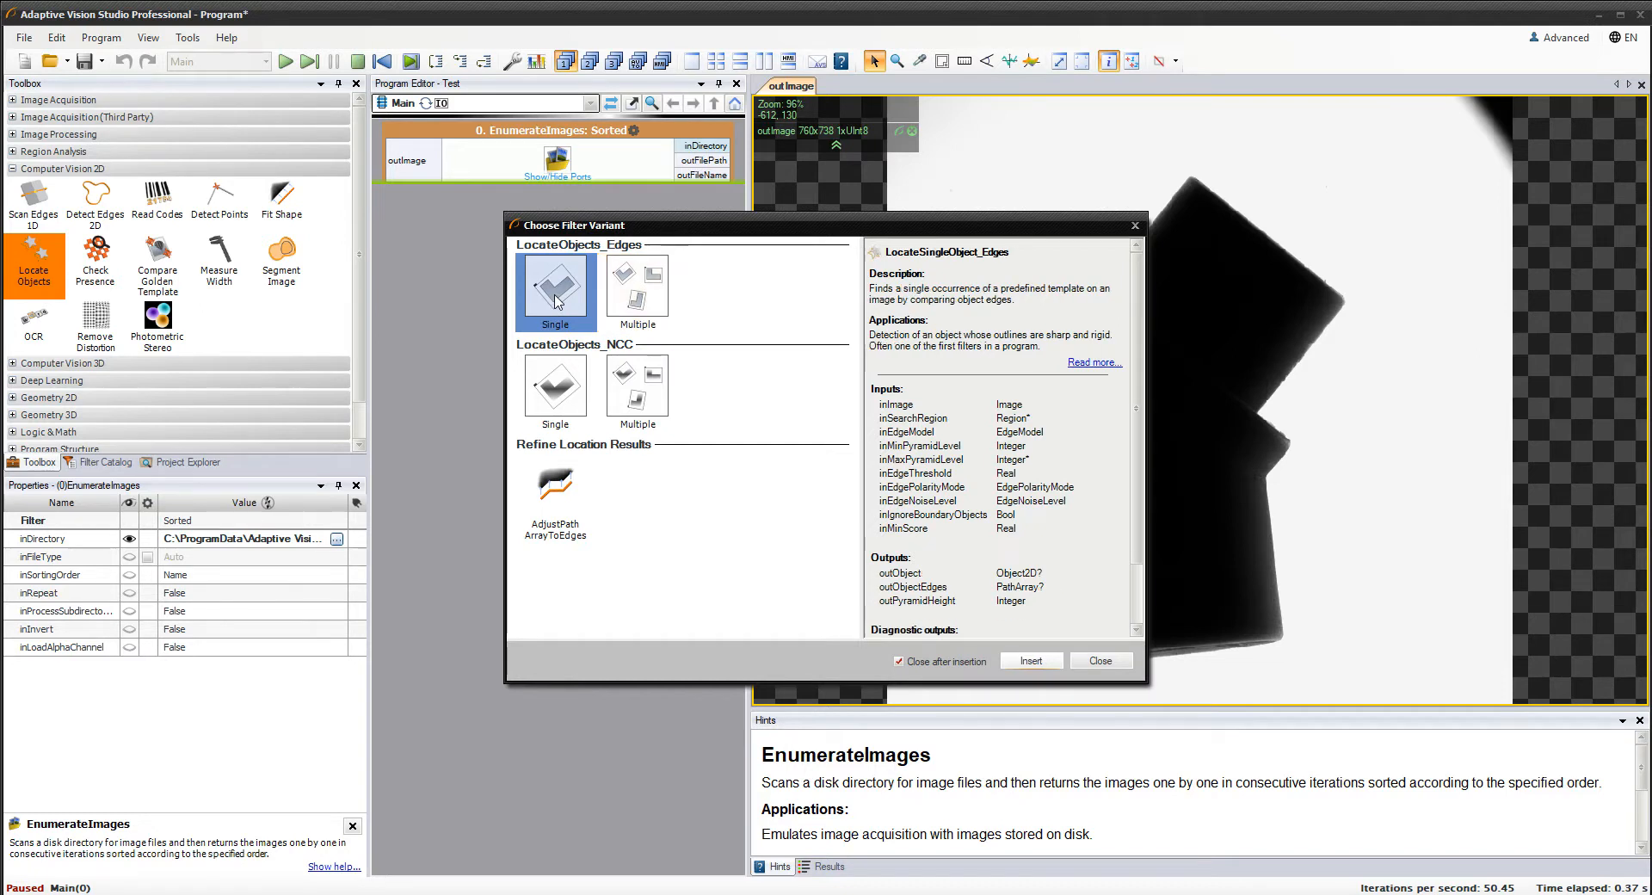
click(1029, 661)
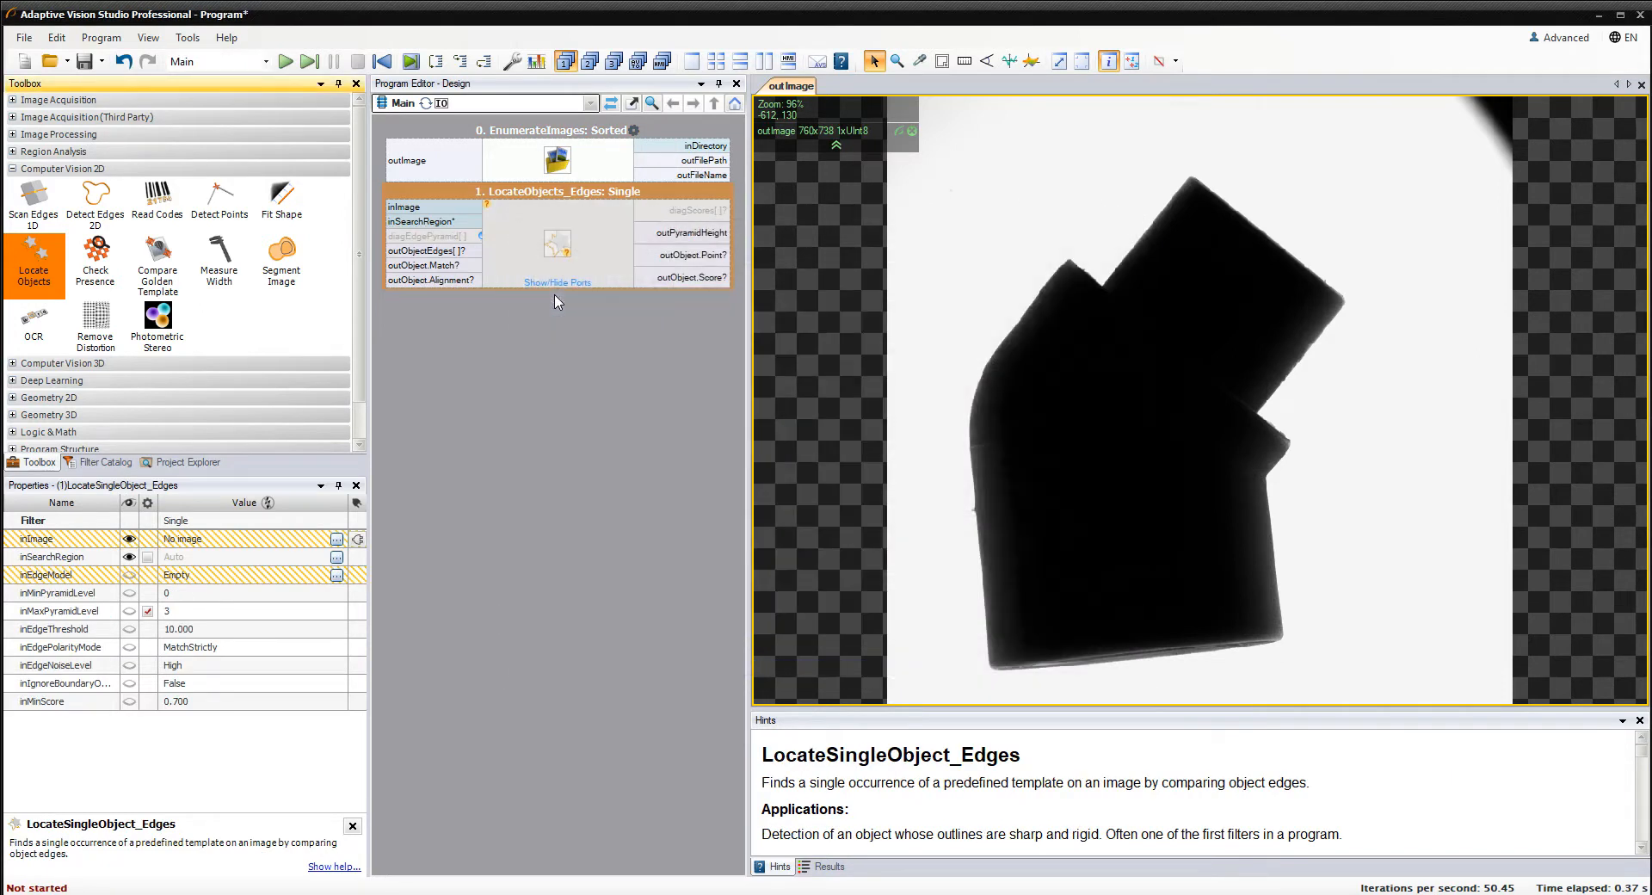
Wire EnumerateImages outImage into inImage and open the inEdgeModel Model Definition editor
click(555, 130)
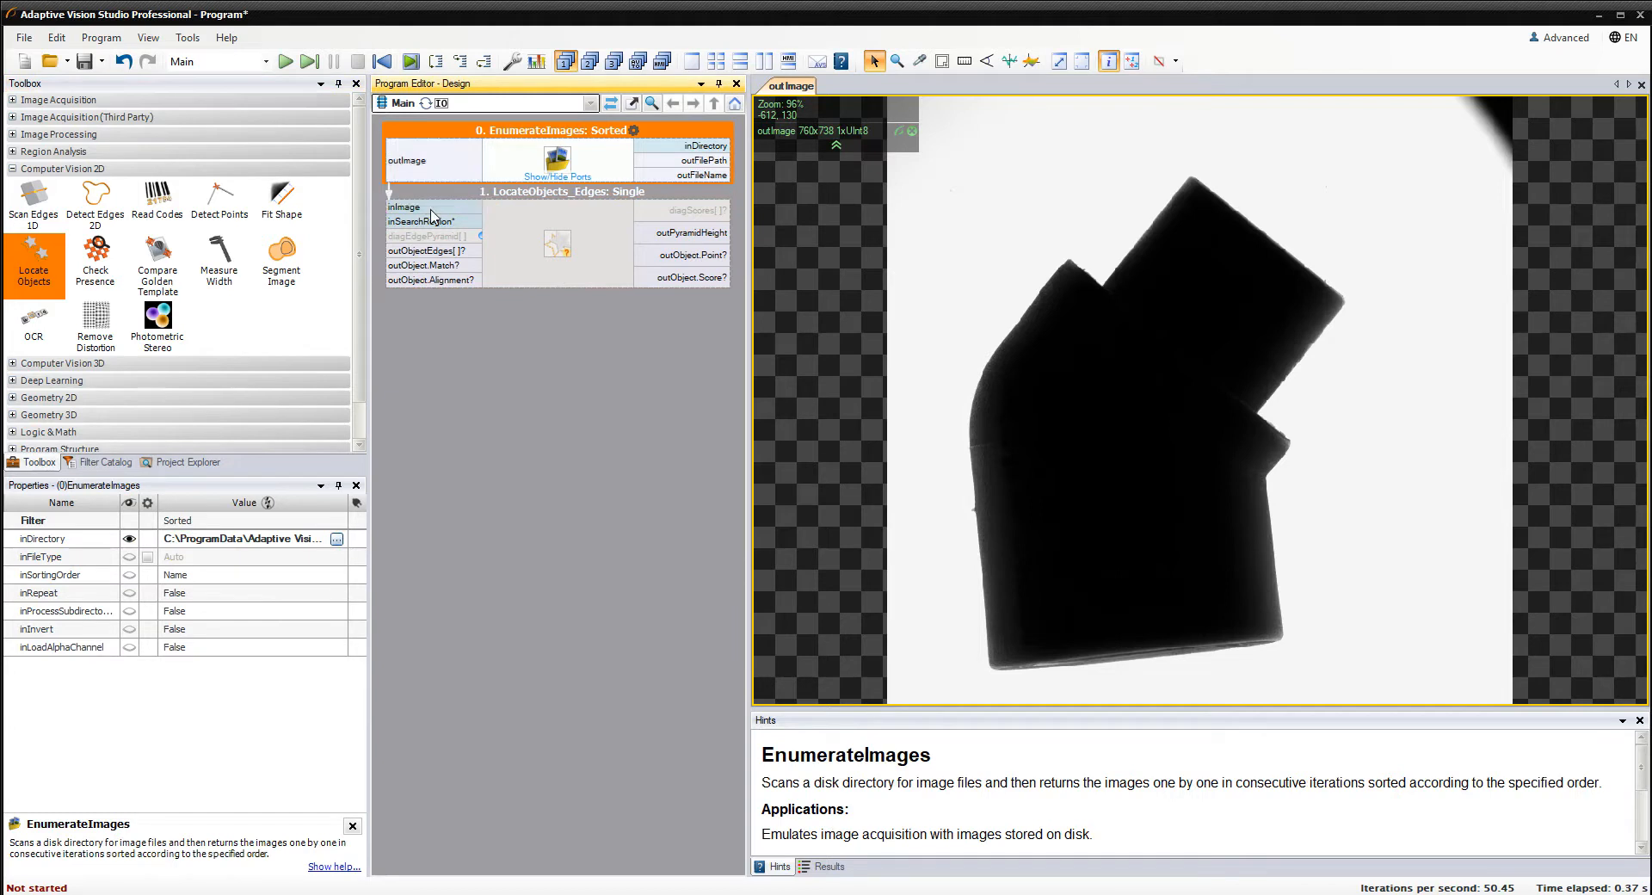
click(555, 191)
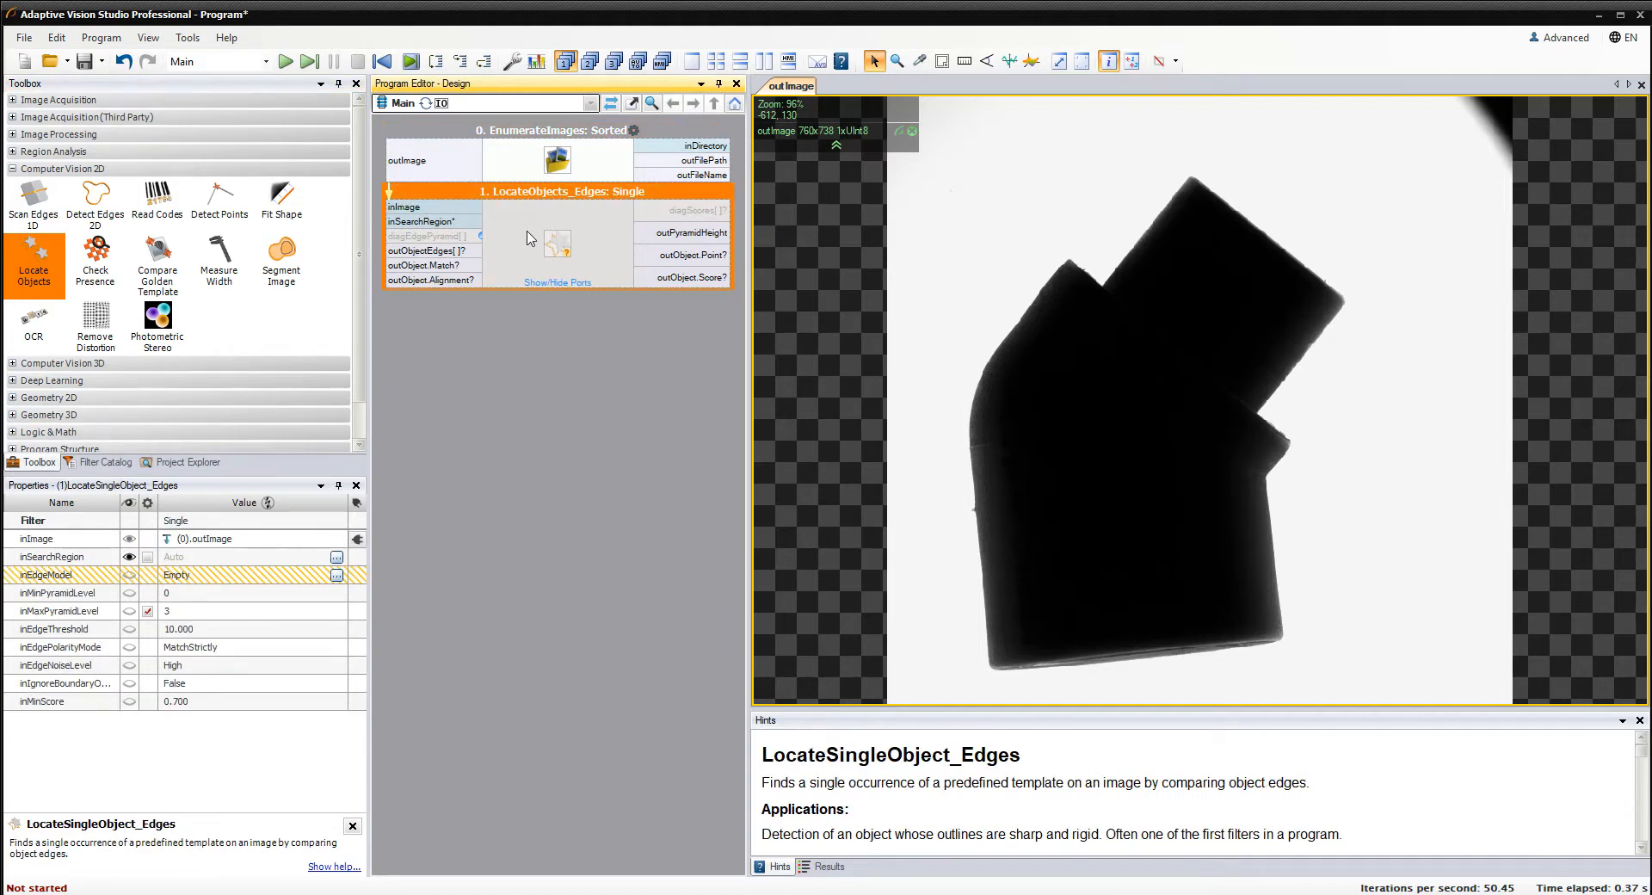
mouse_move(390, 517)
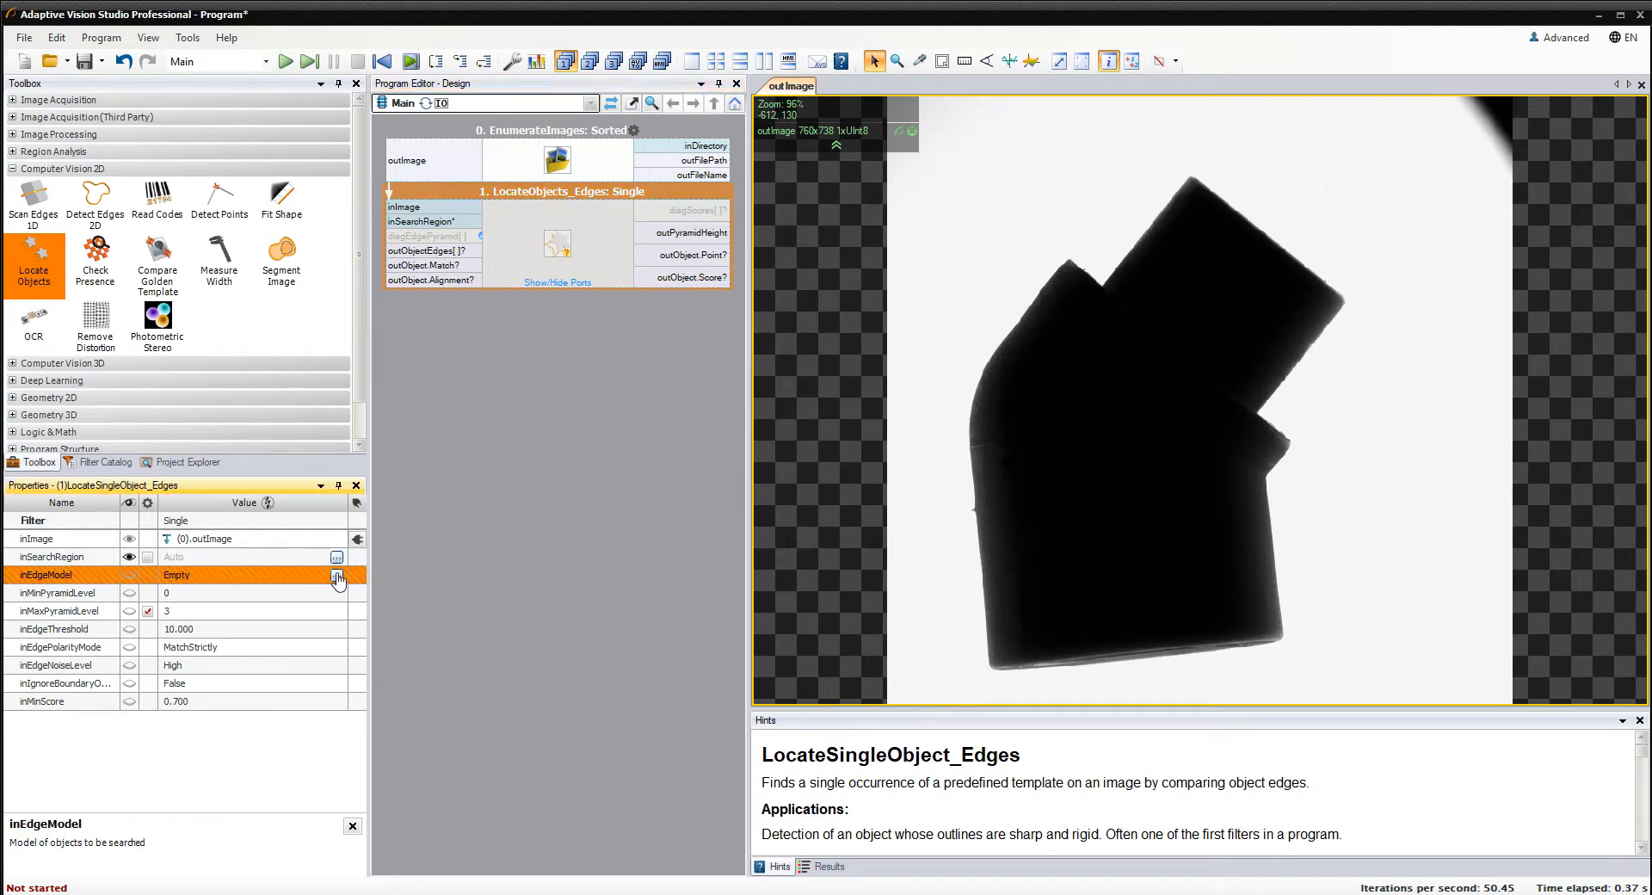
click(337, 576)
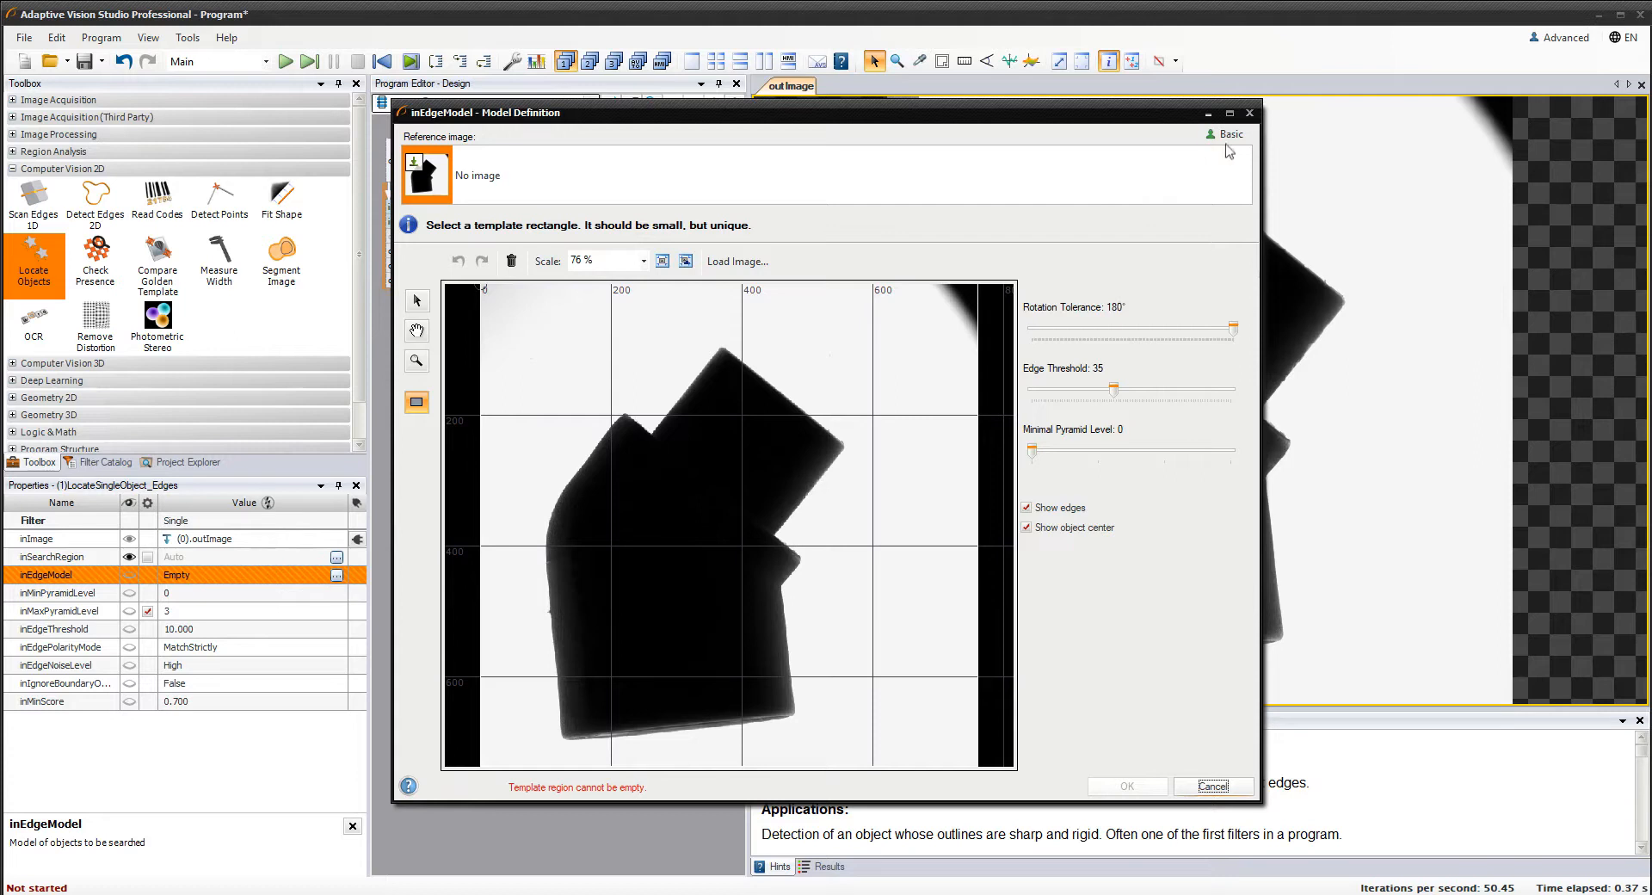
click(1228, 134)
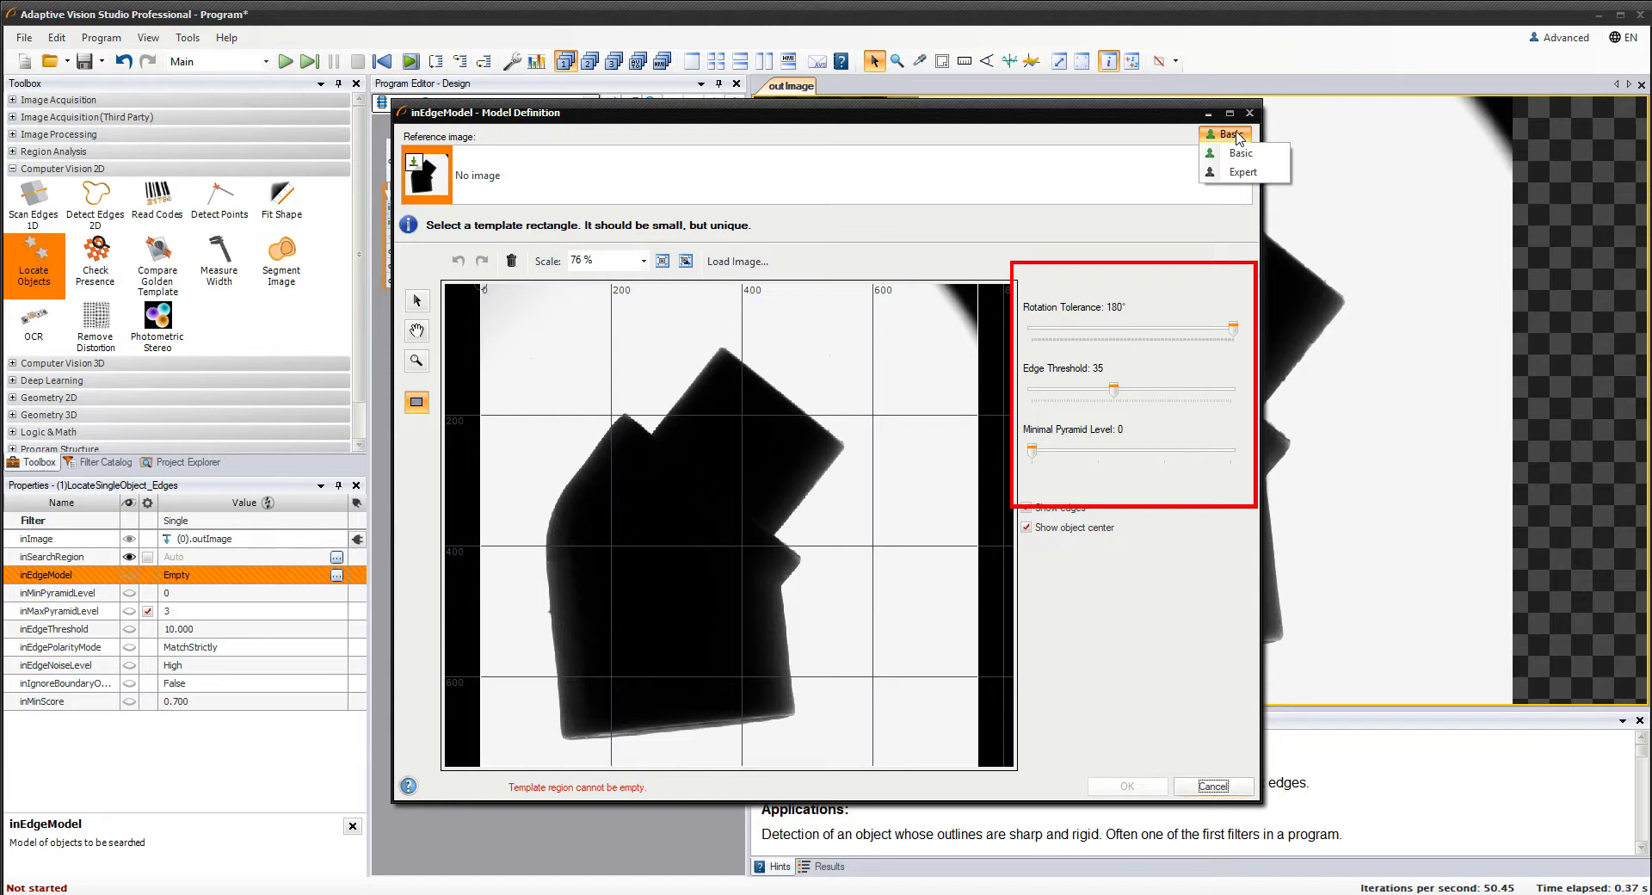
click(416, 402)
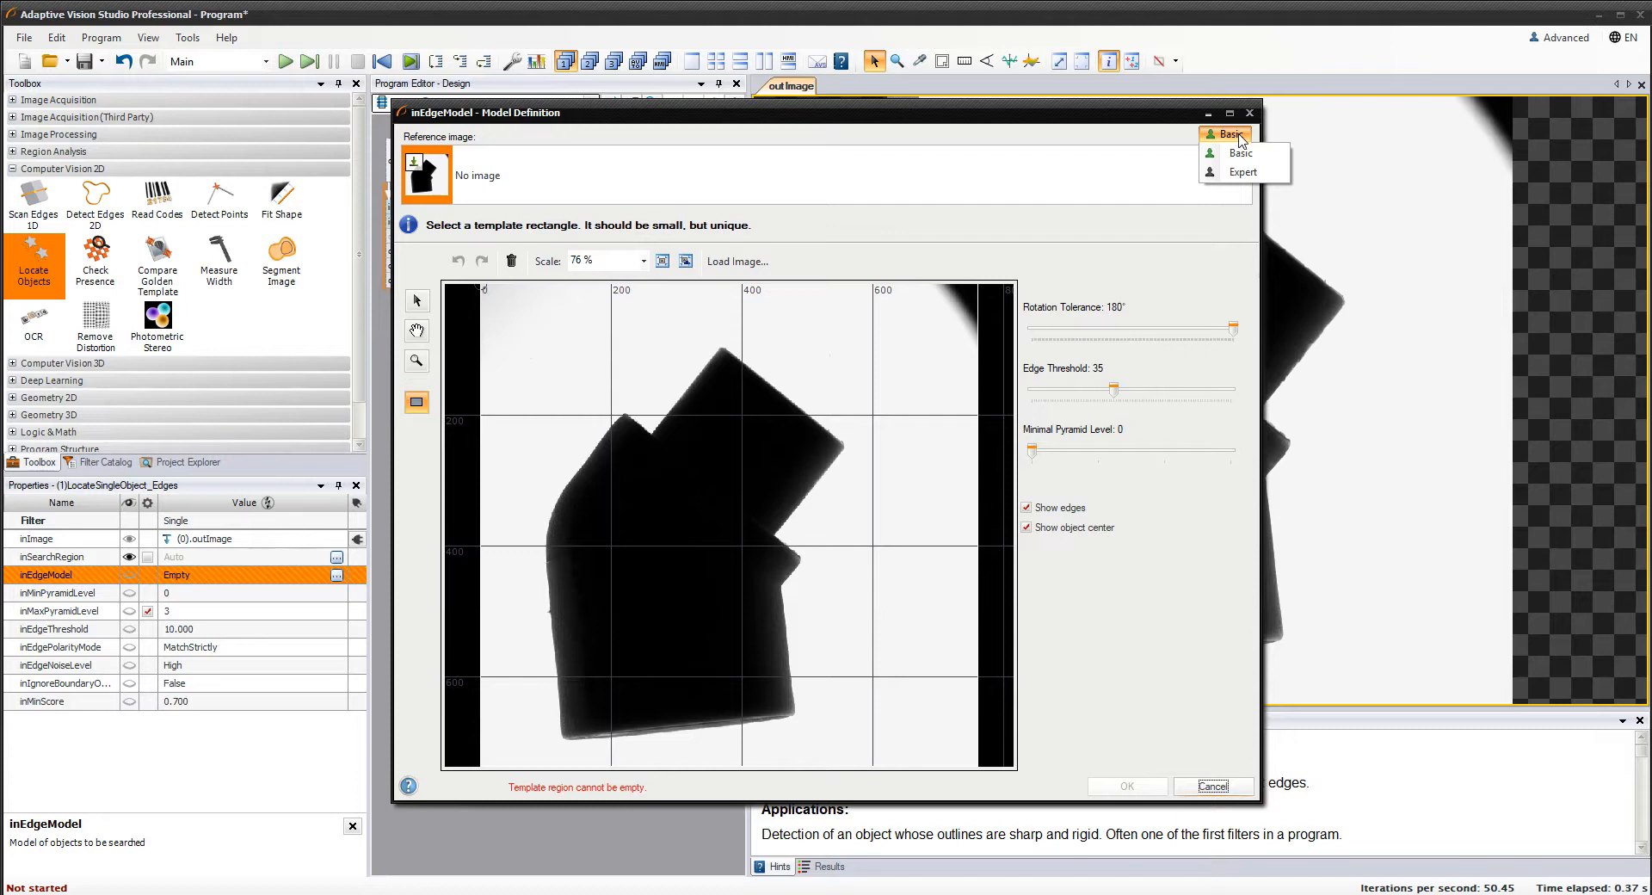
click(1243, 170)
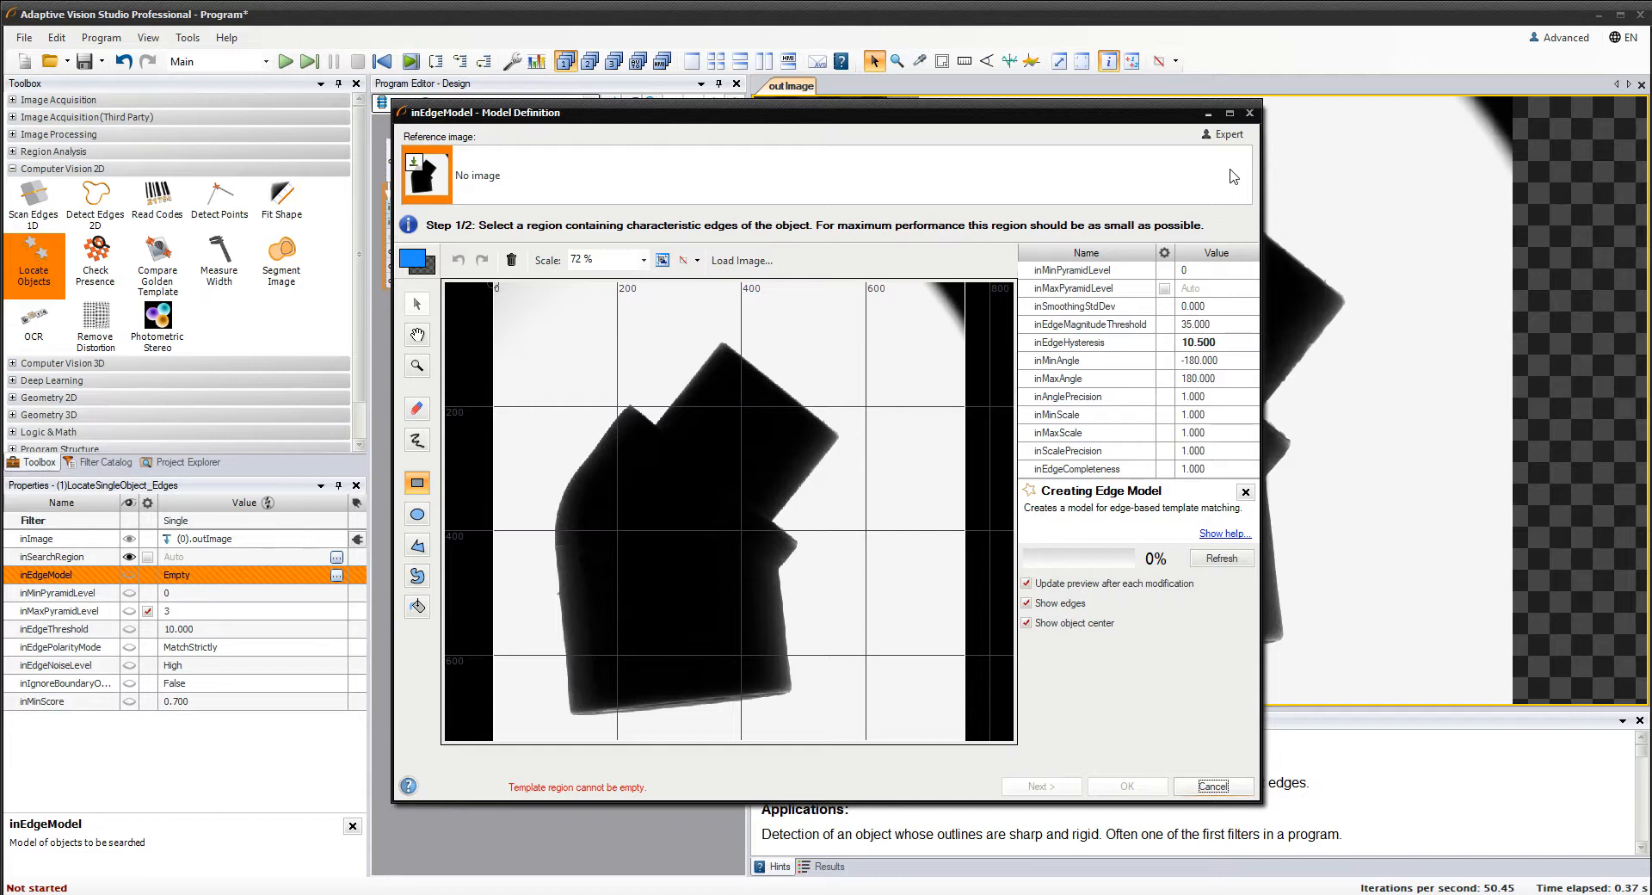
mouse_move(442, 190)
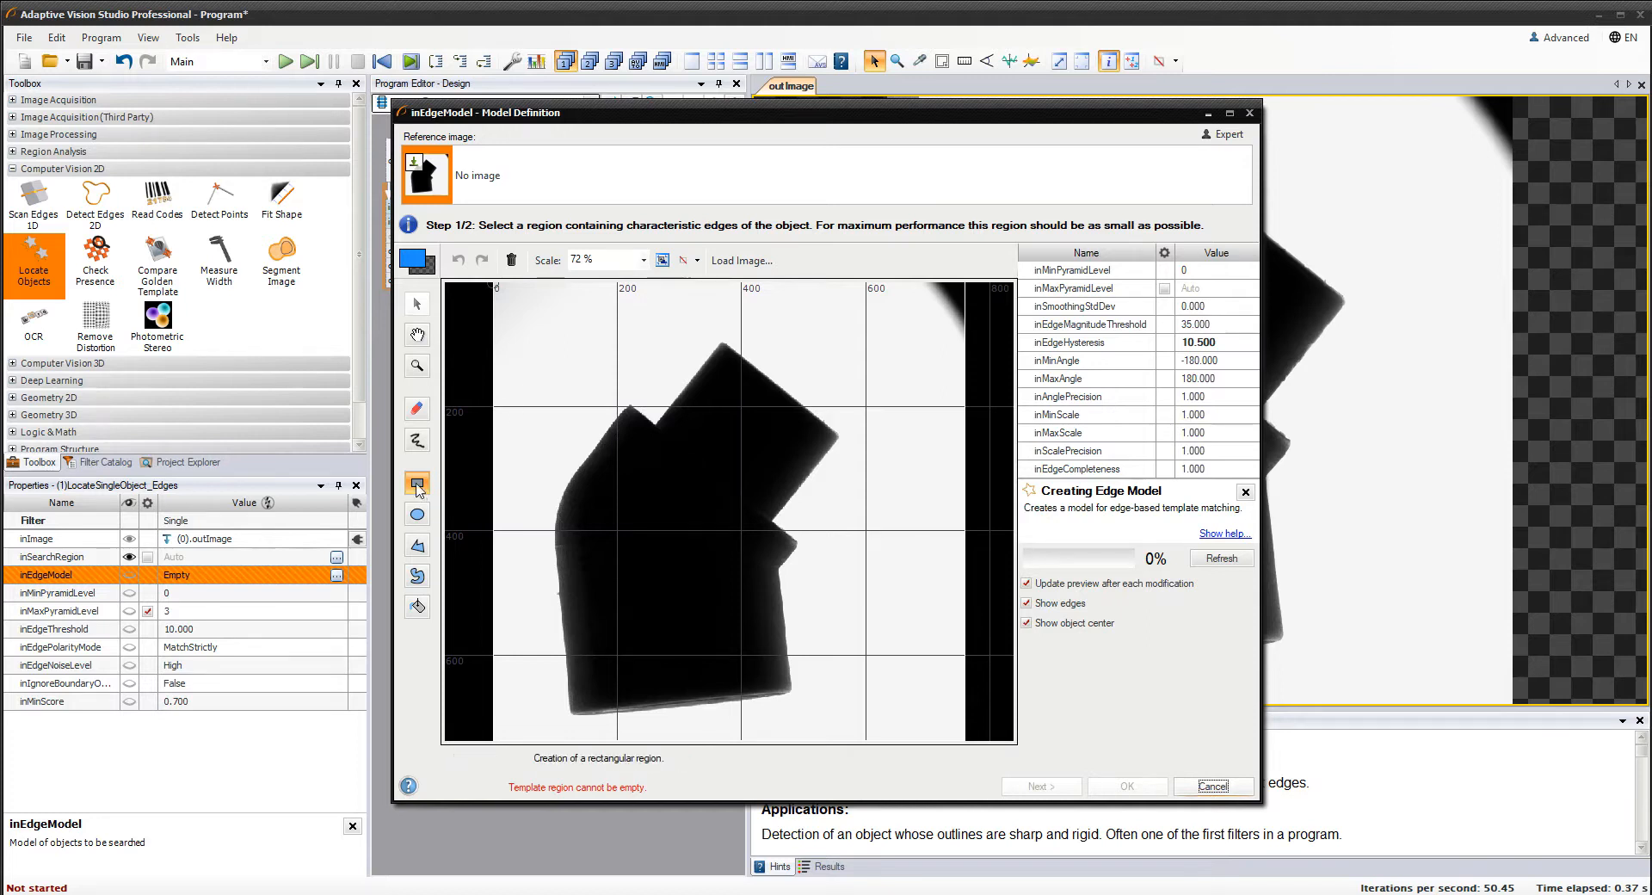
Select the rectangle region tool in the Model Definition toolbar
click(418, 483)
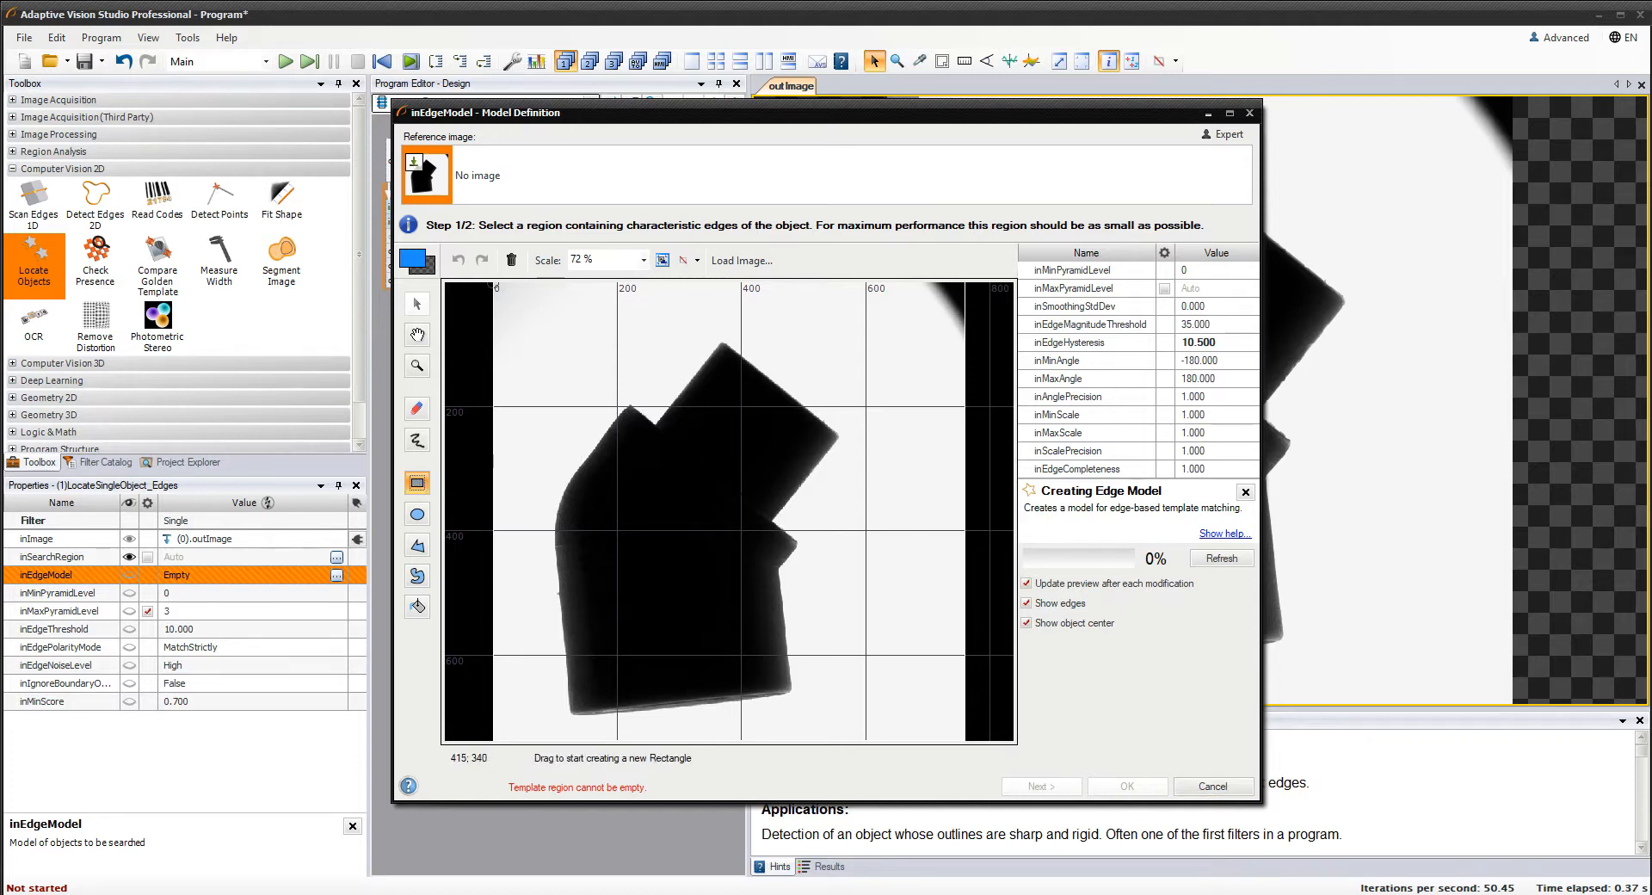
Draw a rectangle over the elbow's inner corner edges and proceed to step two
drag(746, 495, 821, 600)
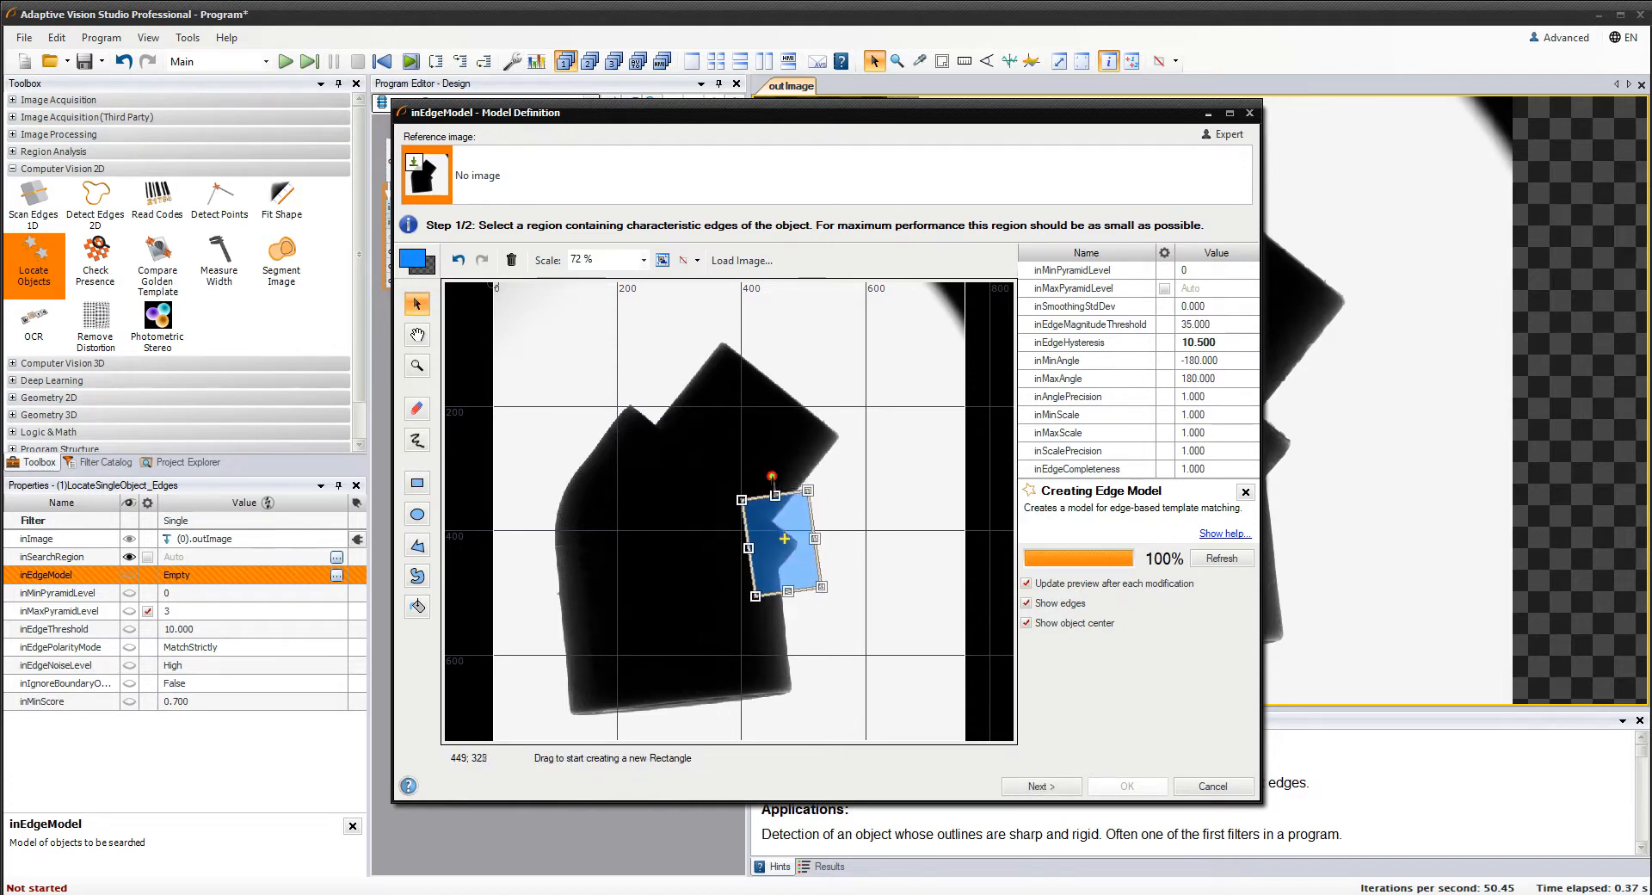
mouse_move(774, 516)
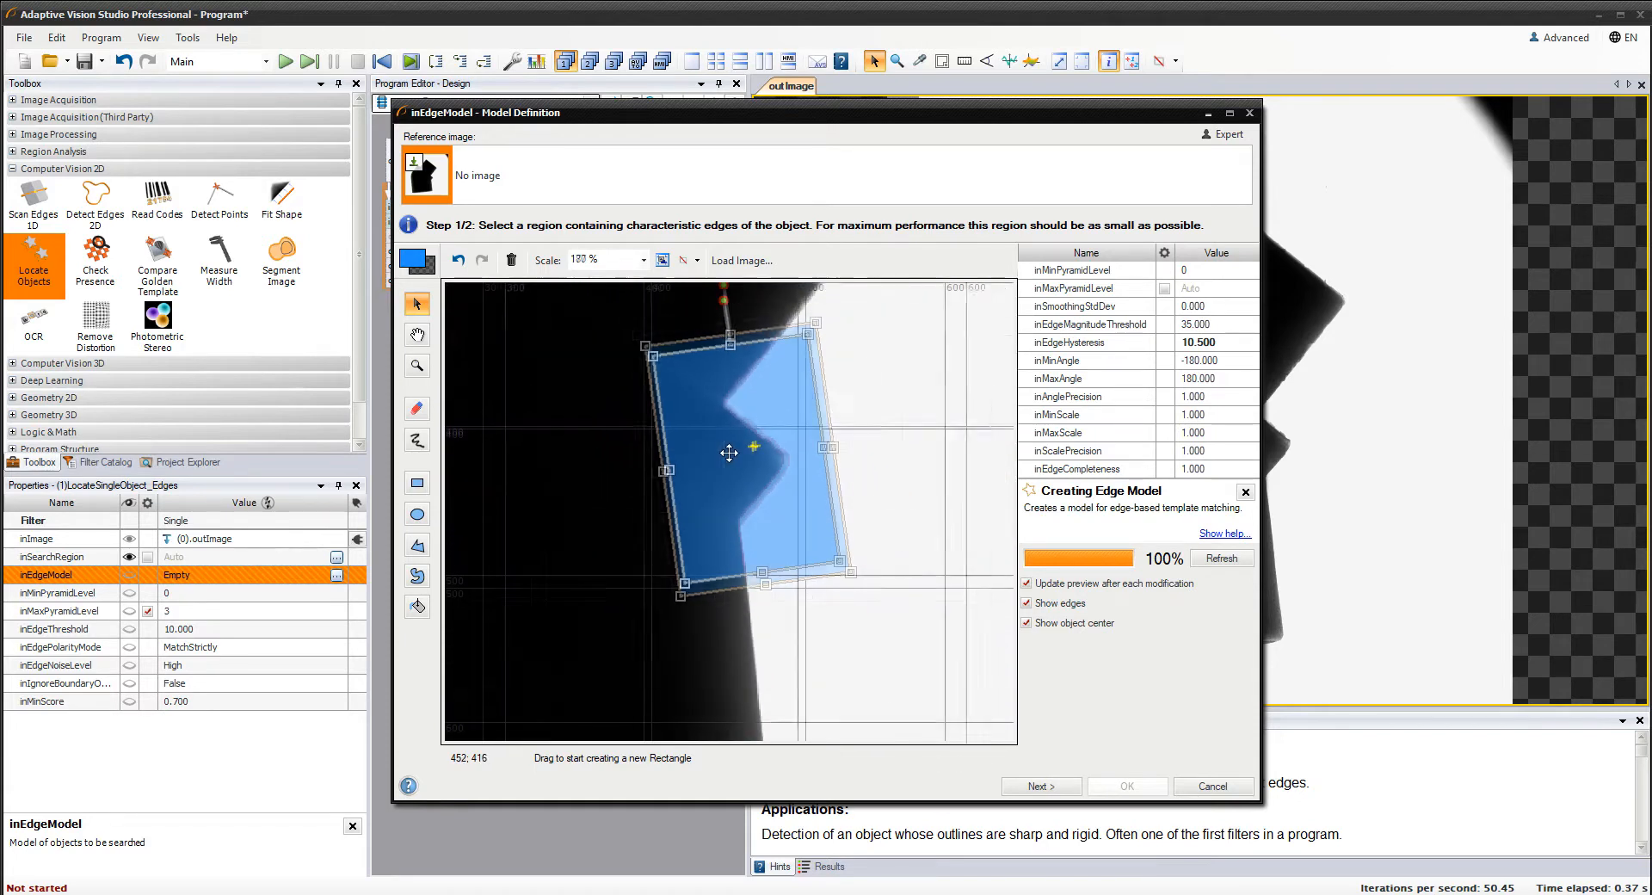
scroll(down, 3)
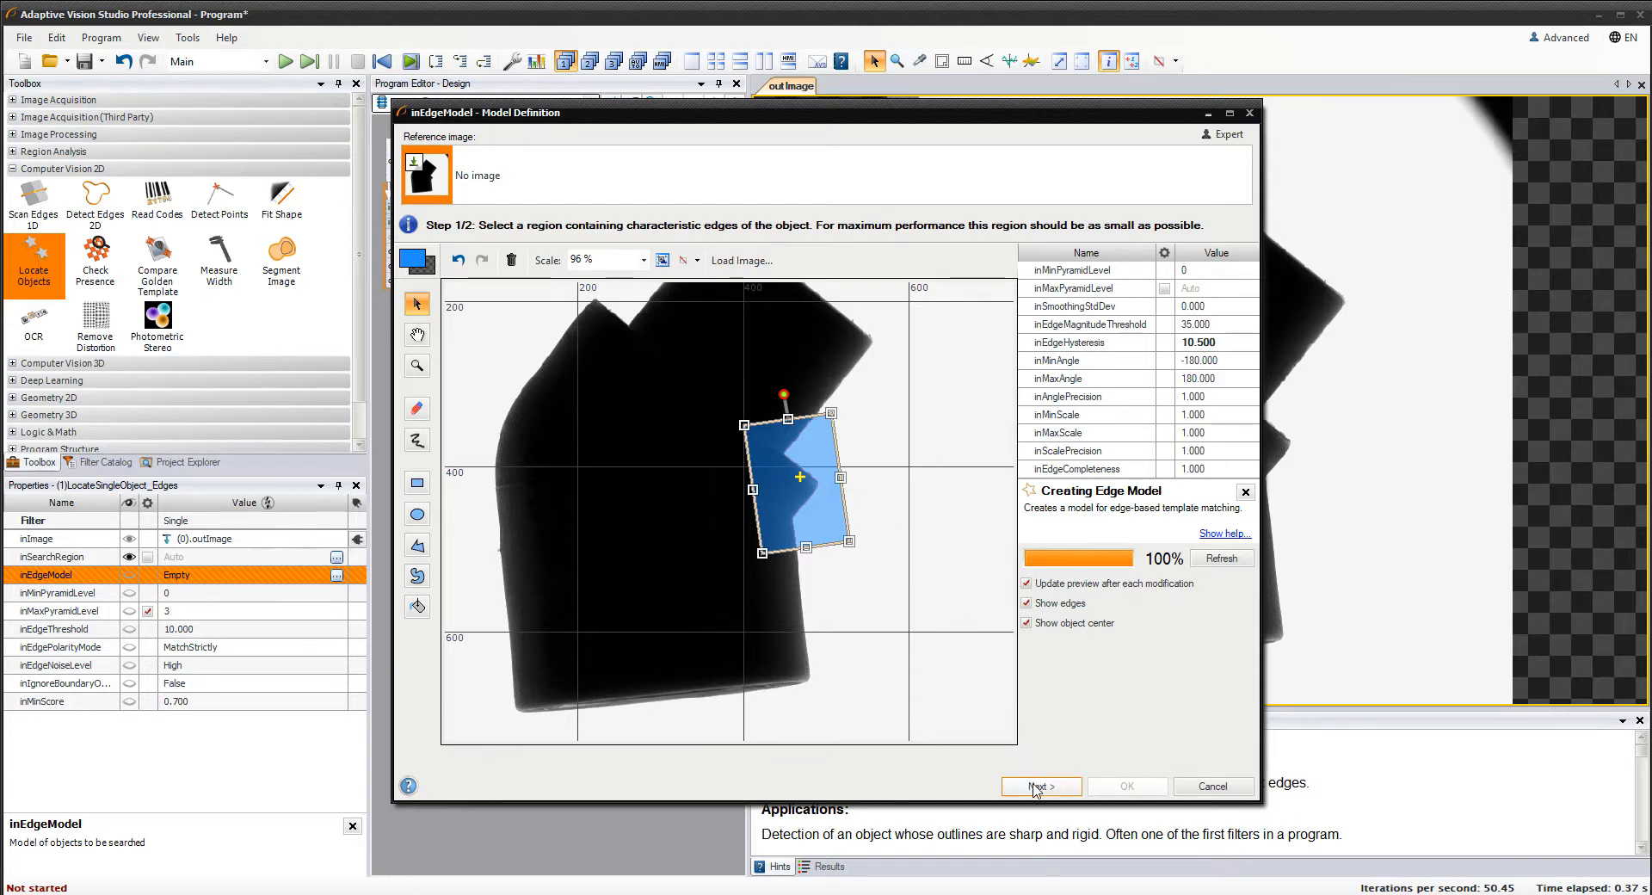
click(1040, 787)
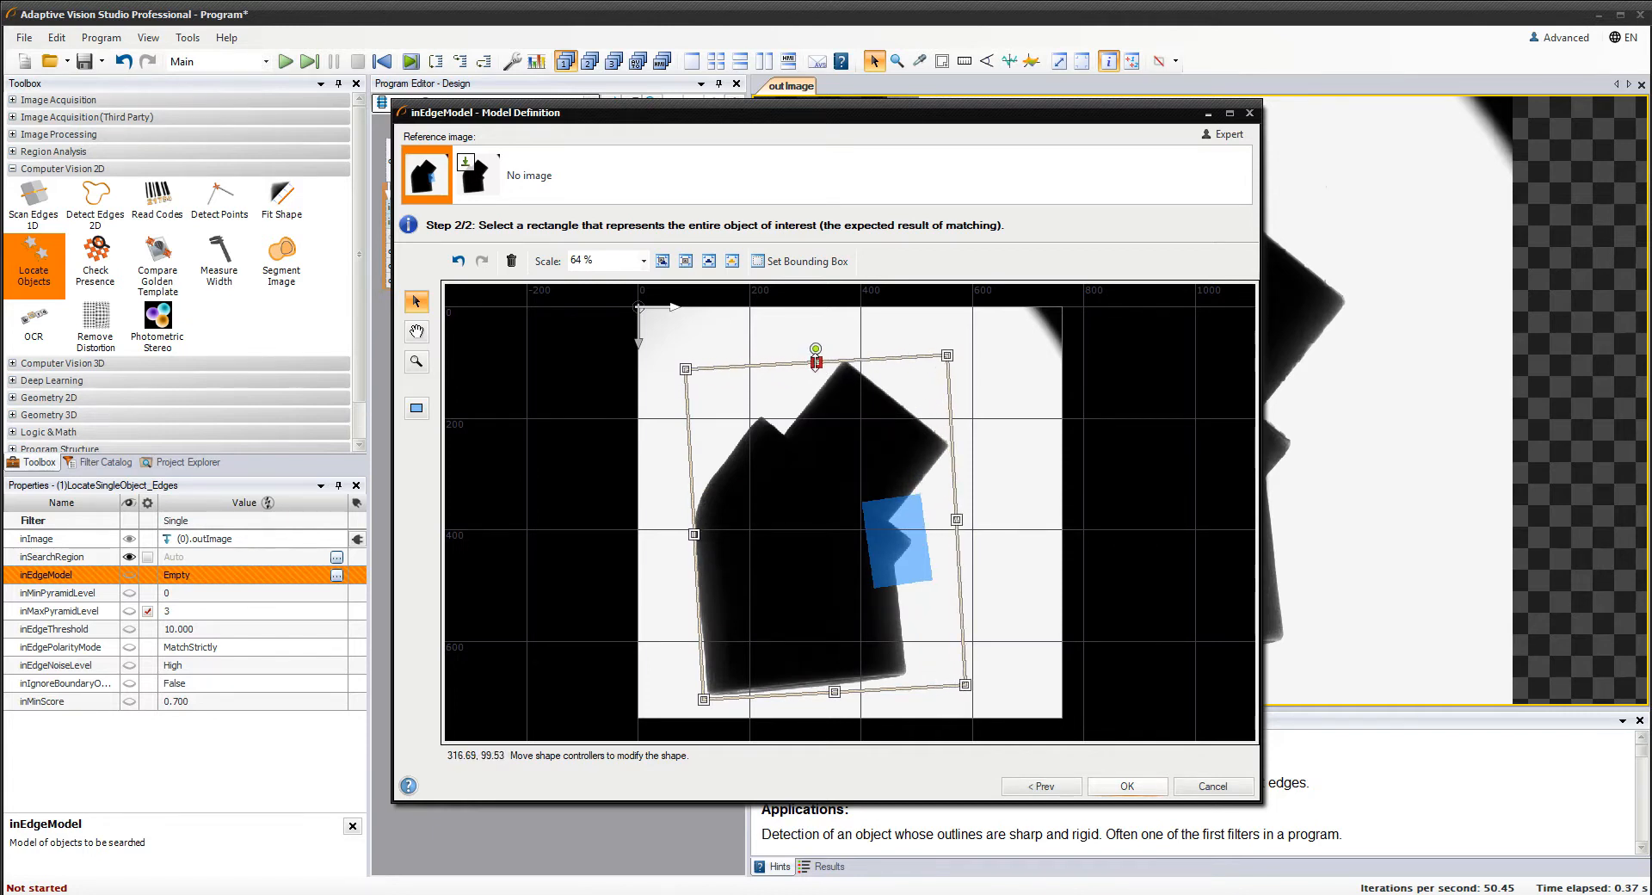
Stretch the object box around the whole elbow and confirm the edge model with OK
drag(815, 348, 806, 349)
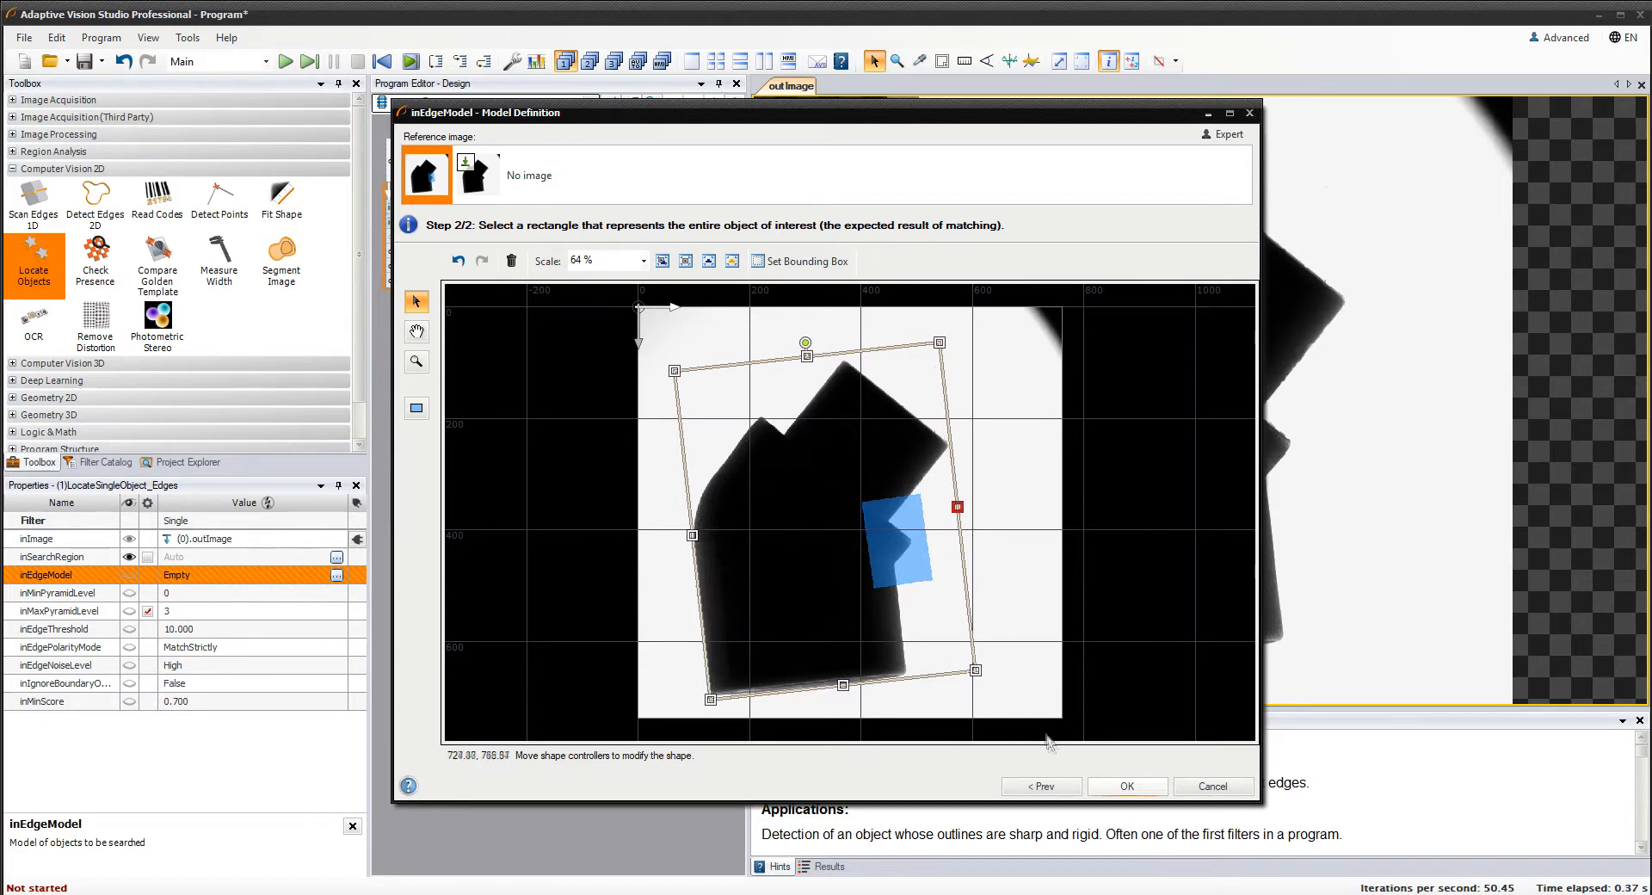
mouse_move(1127, 787)
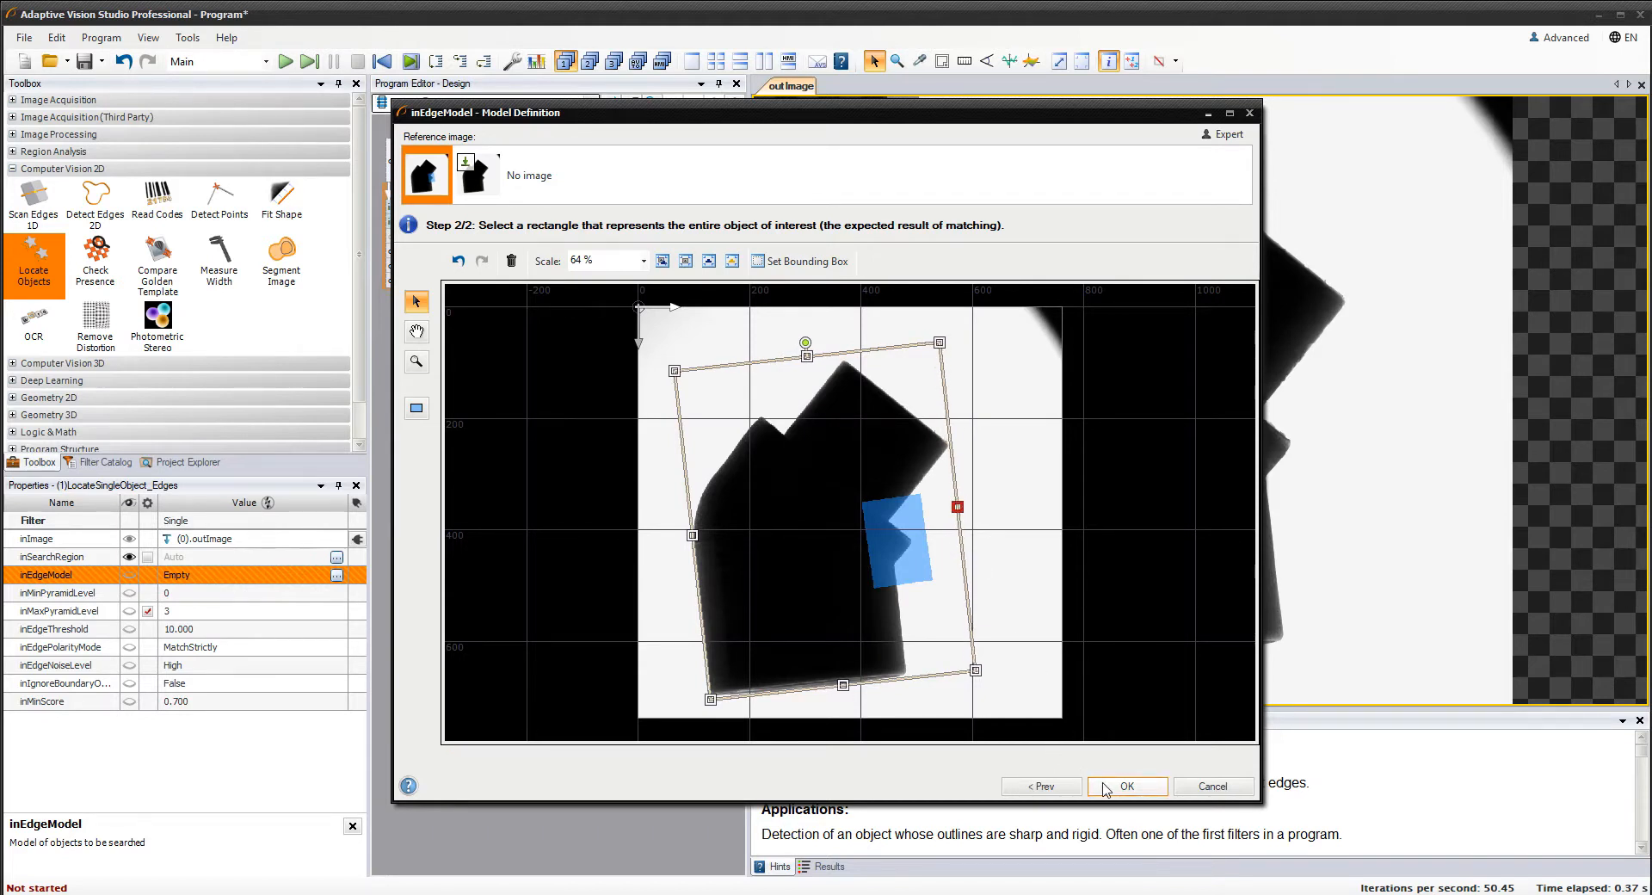
click(1126, 787)
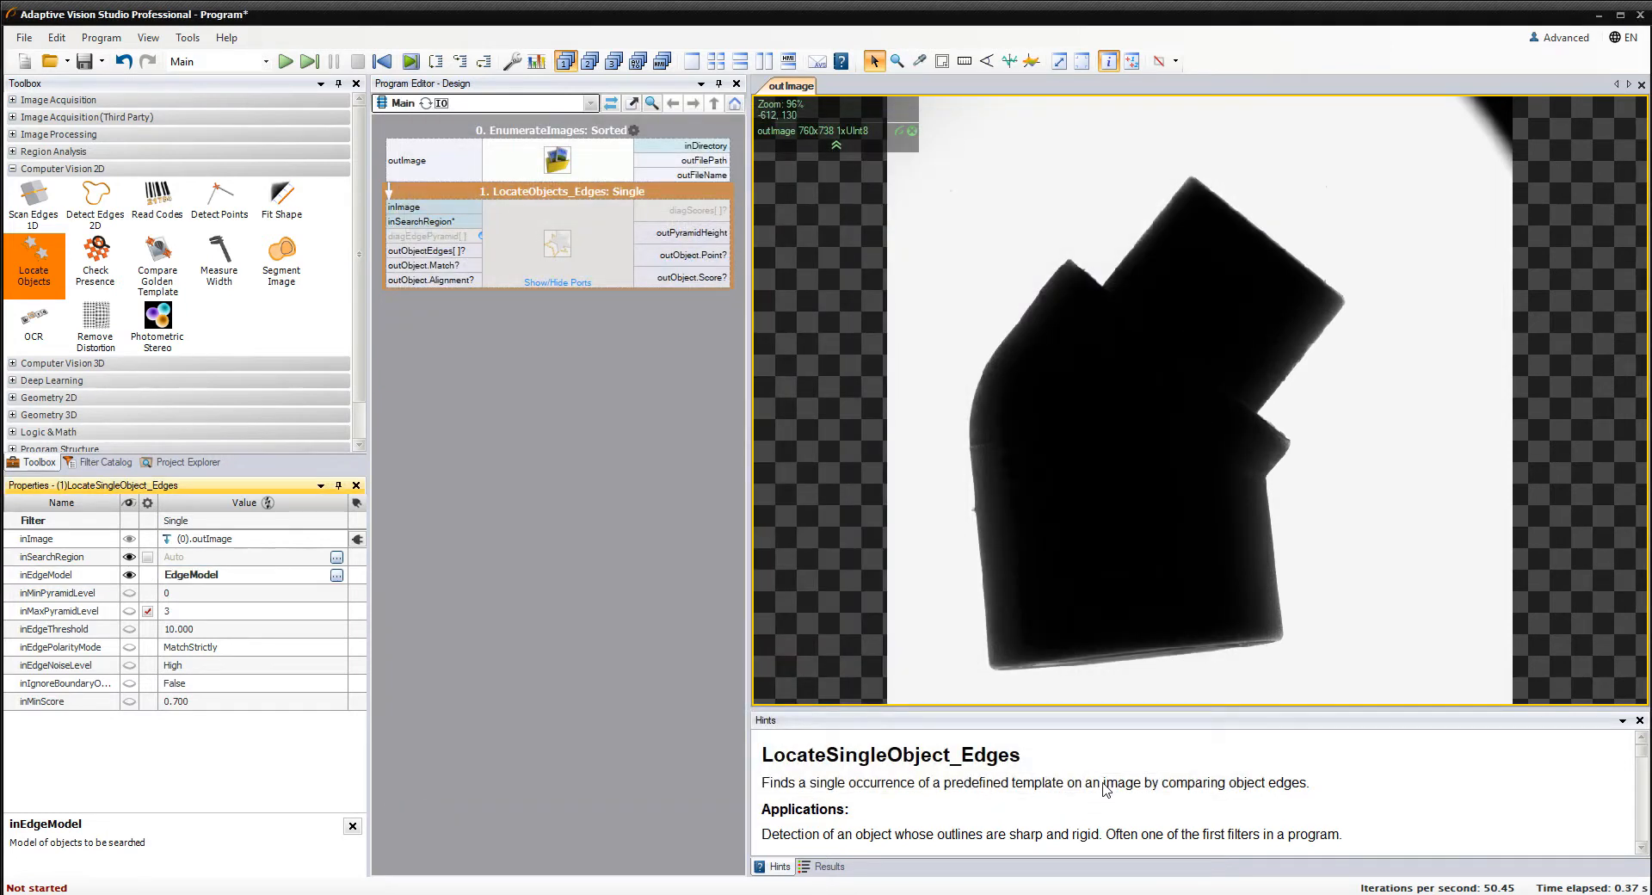
Show outObject.Match on the image and run one iteration to find the elbow
click(430, 264)
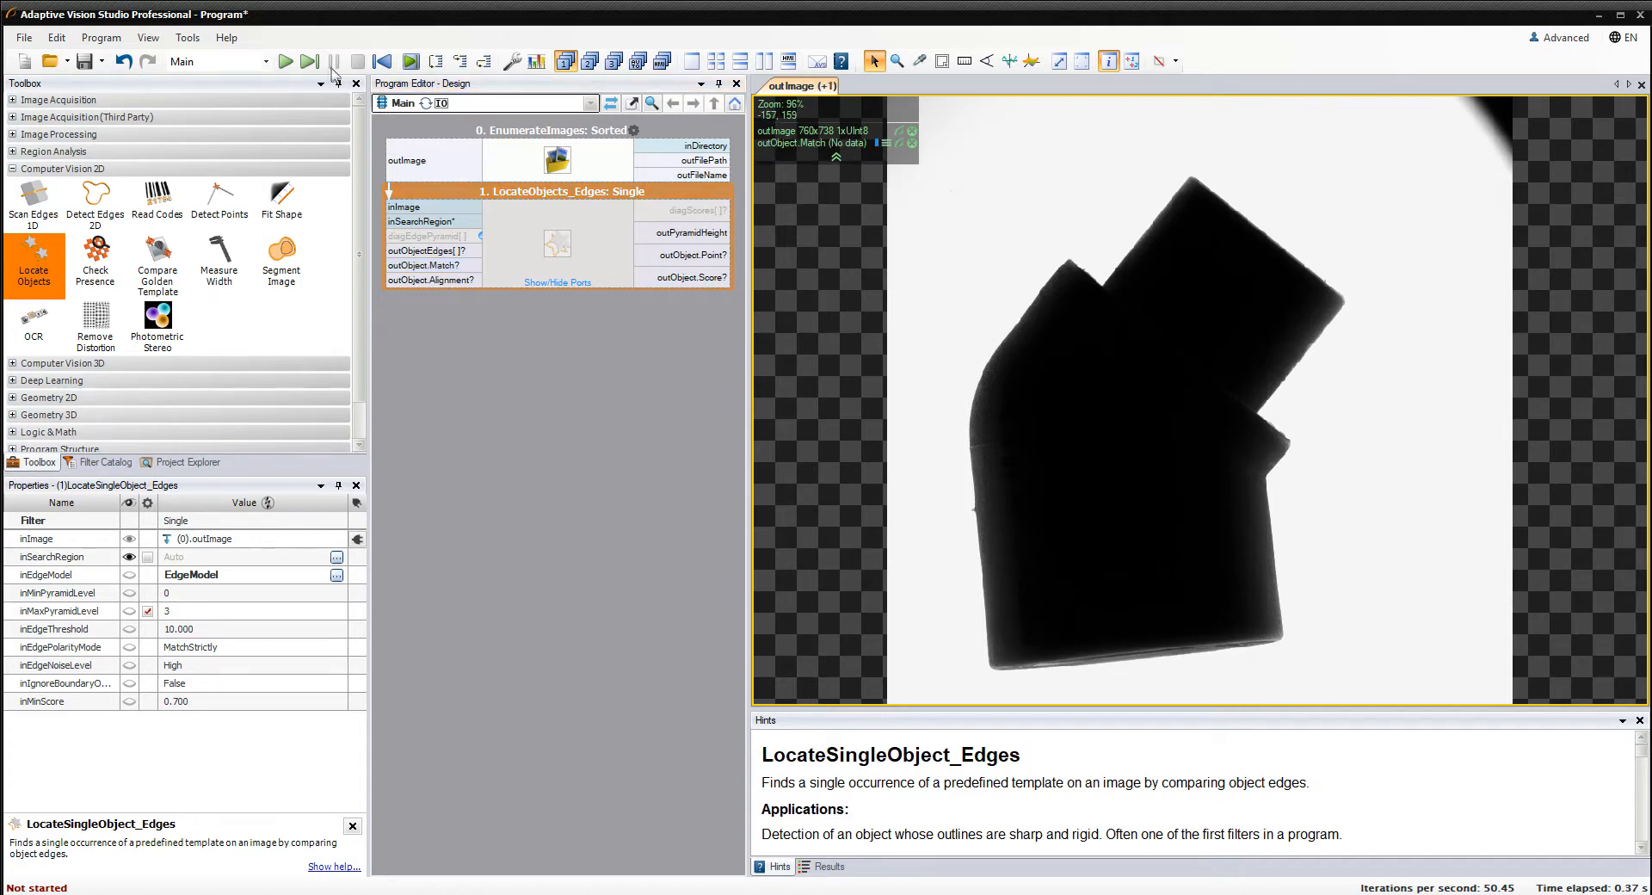
click(310, 60)
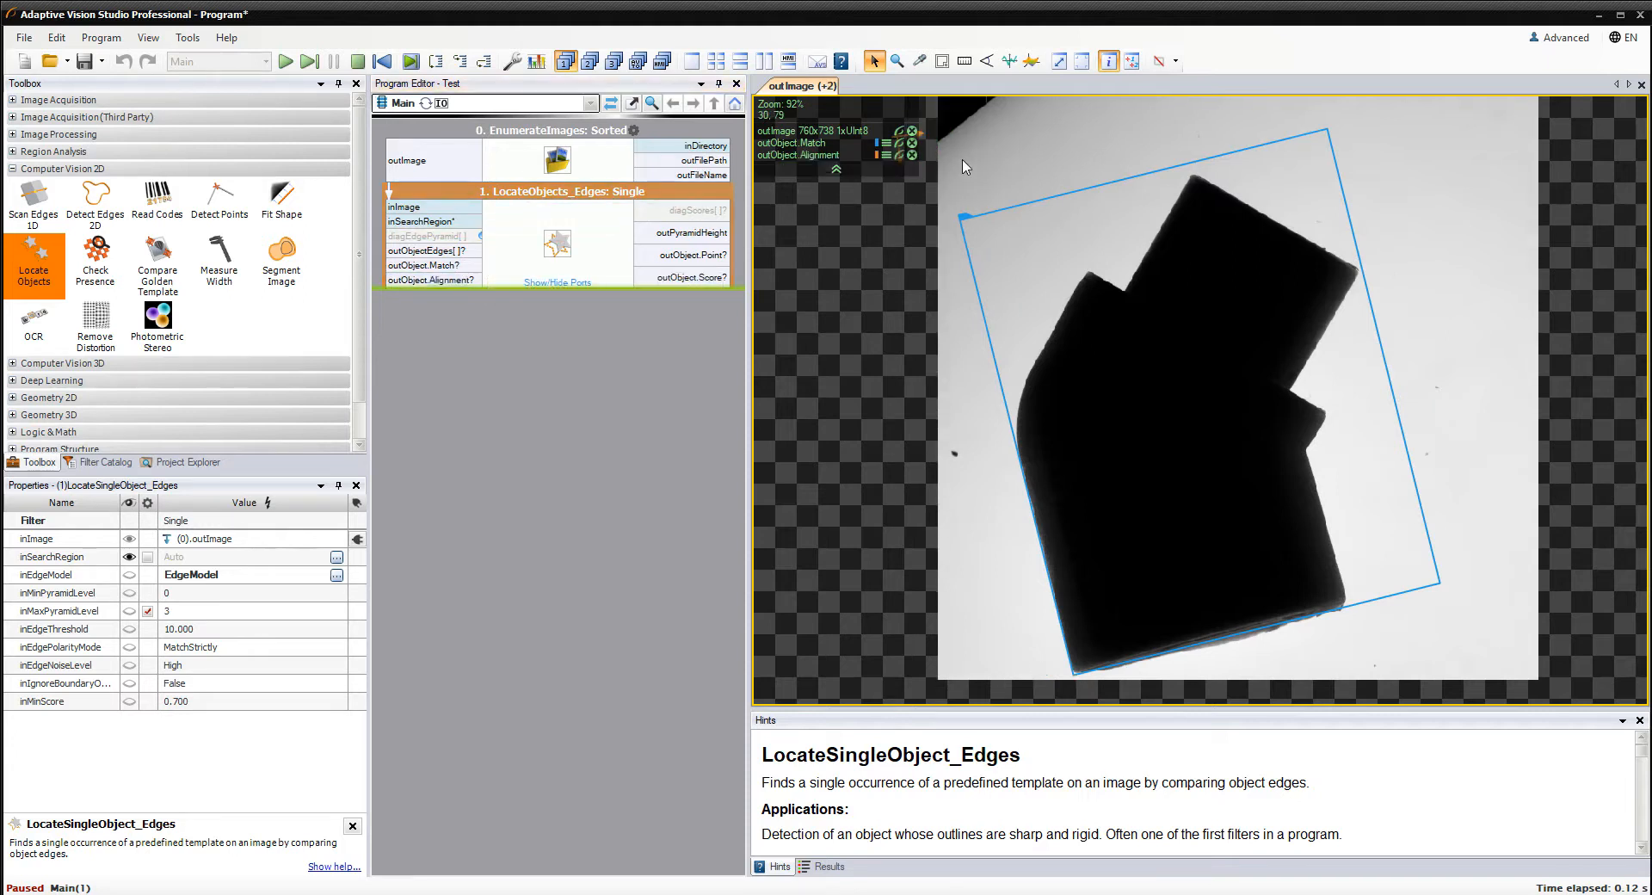
mouse_move(790, 233)
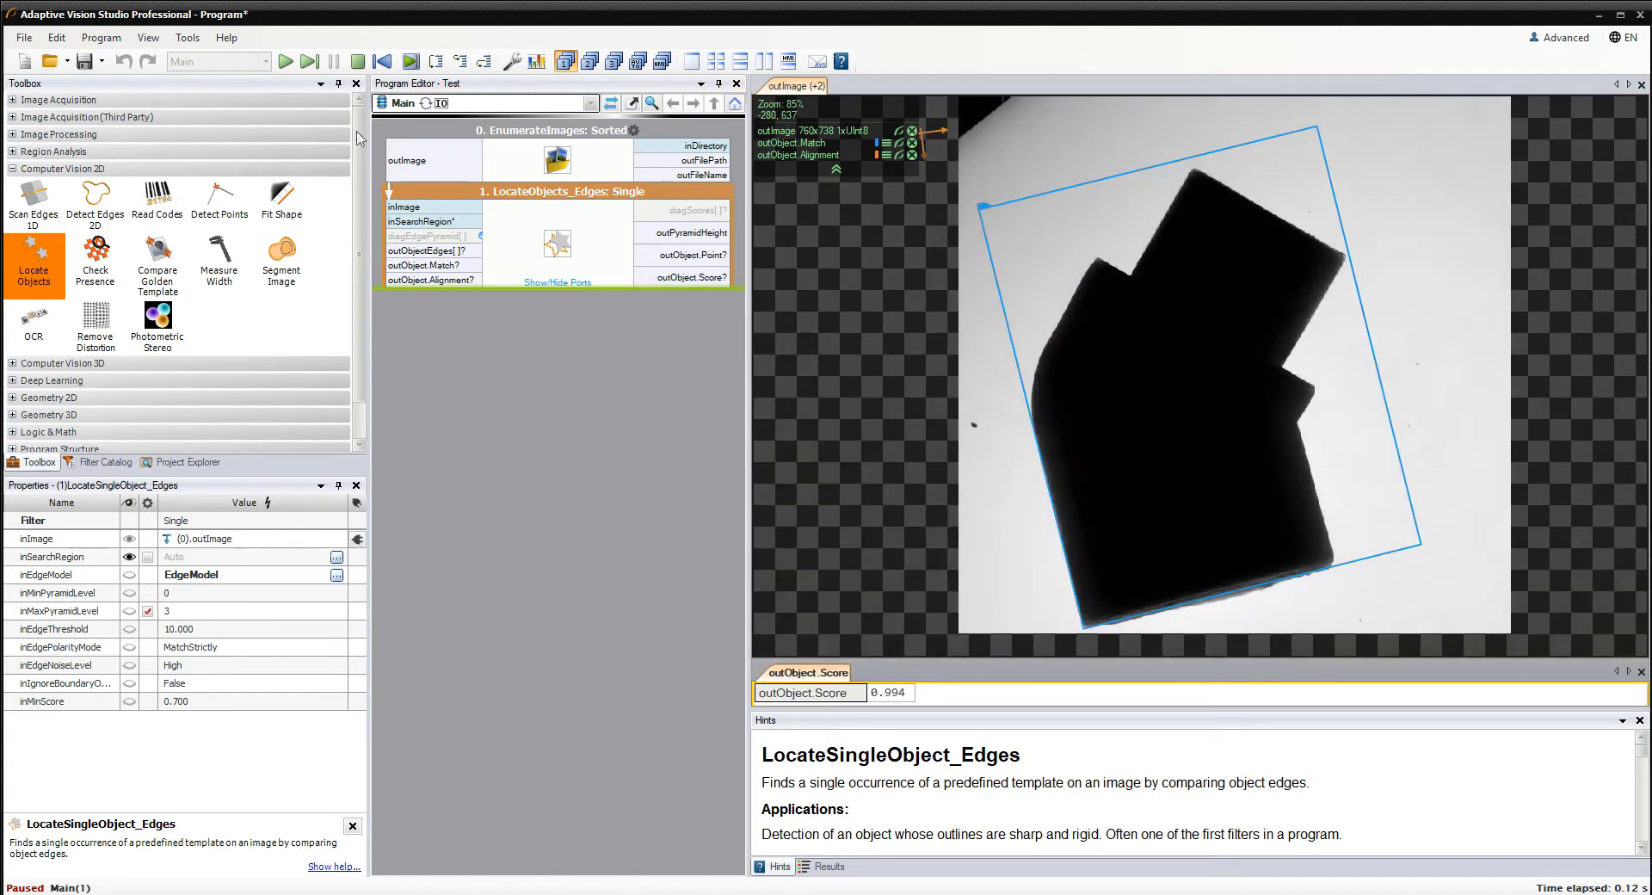
Iterate through the remaining images, matching the elbow near 0.99 until outputs show No data
click(309, 60)
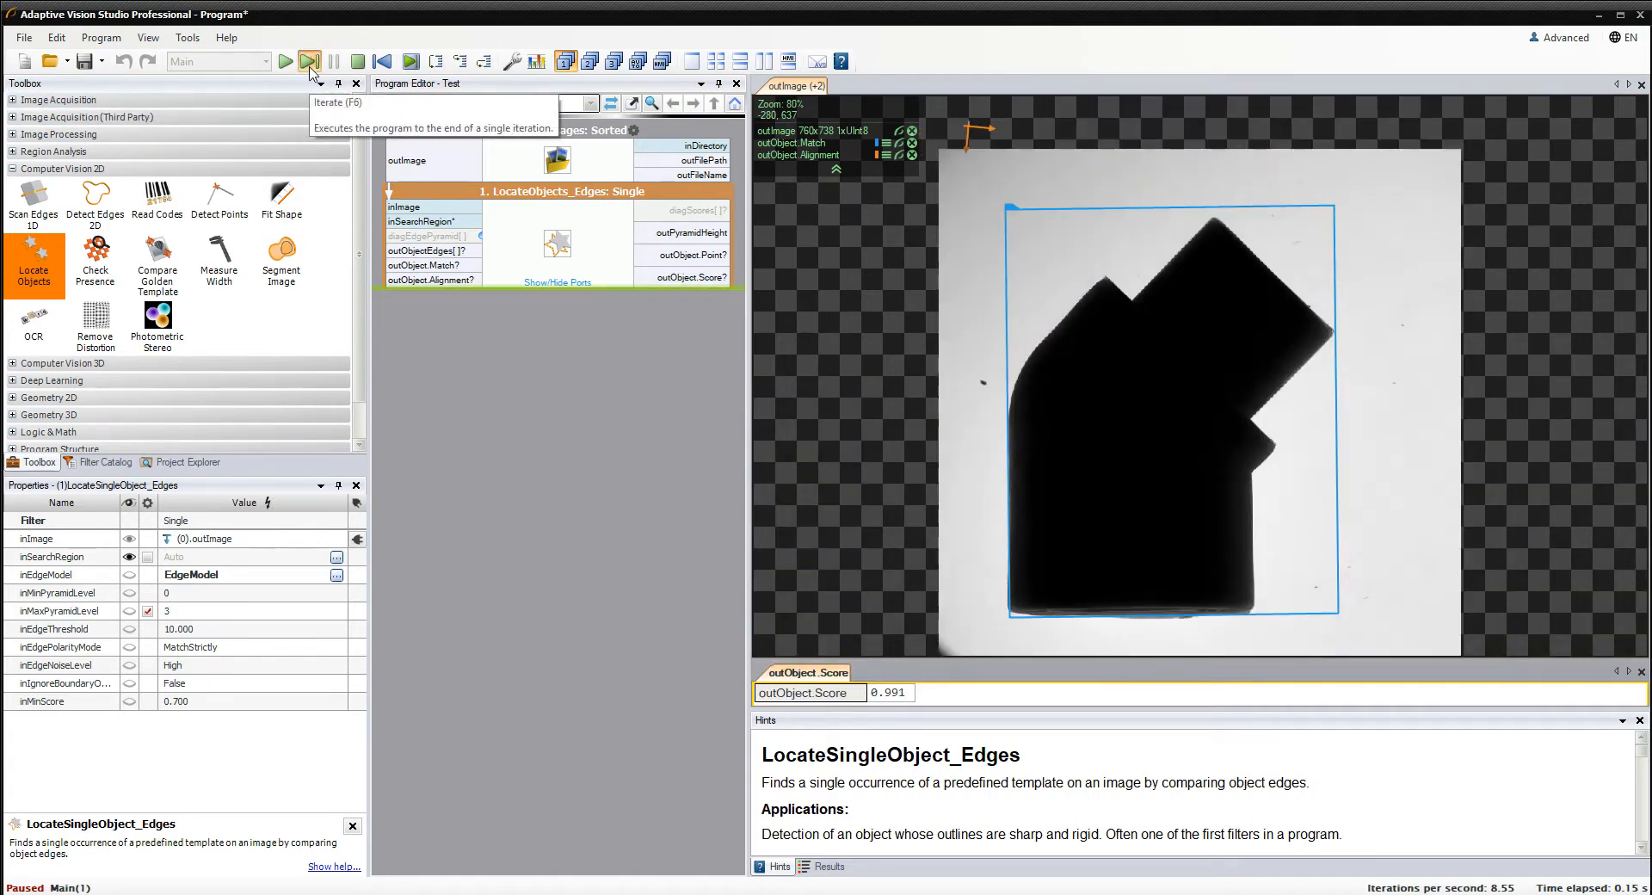
click(309, 60)
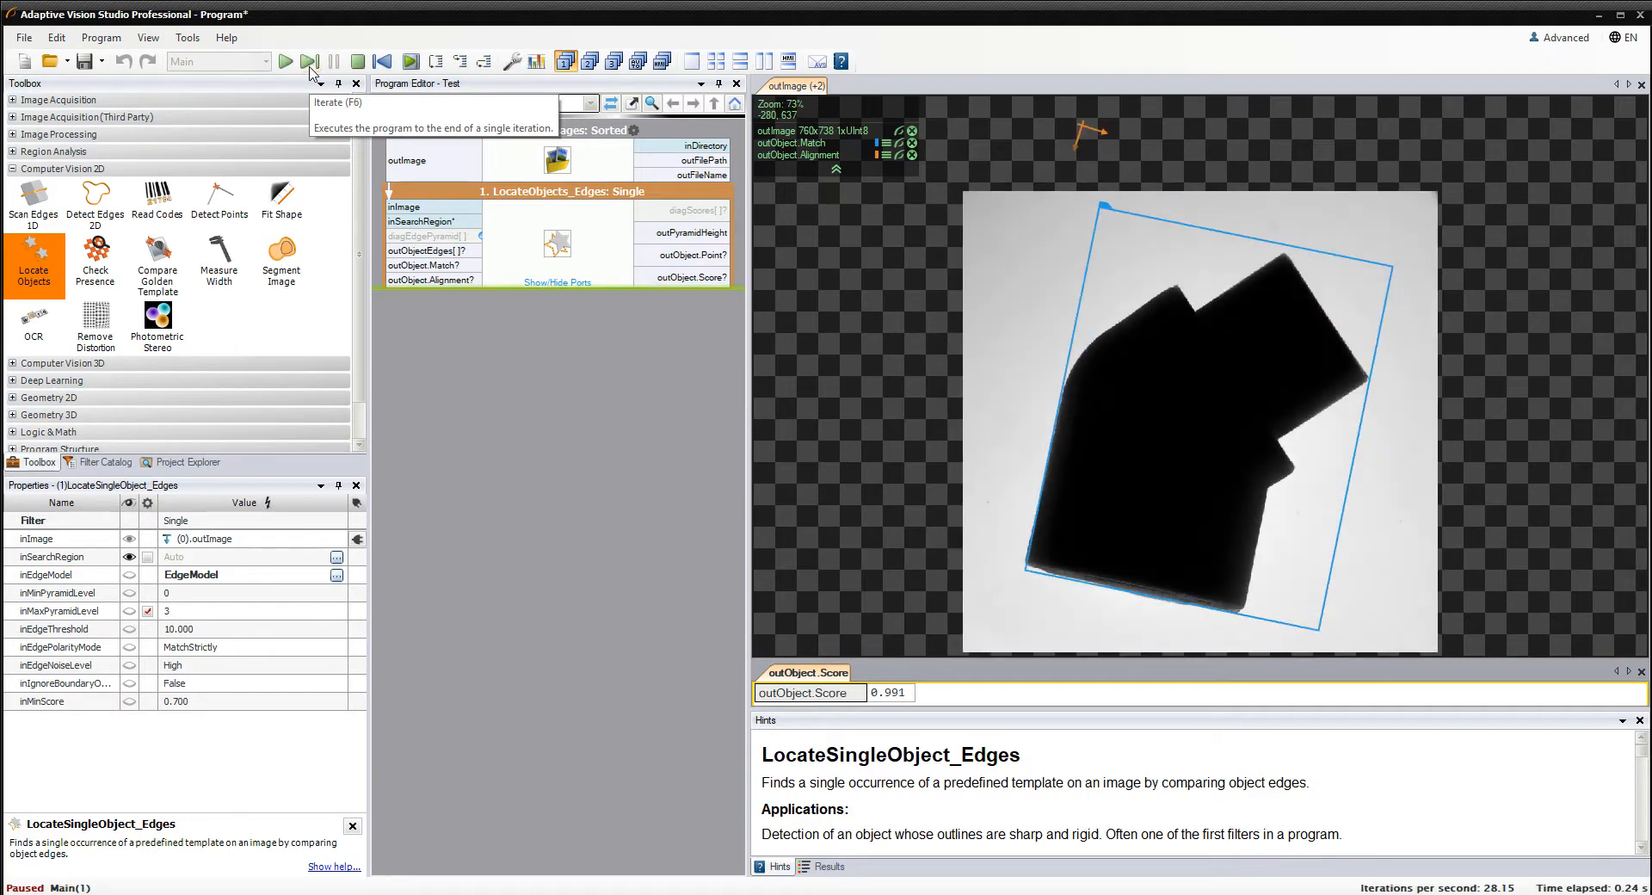
click(309, 60)
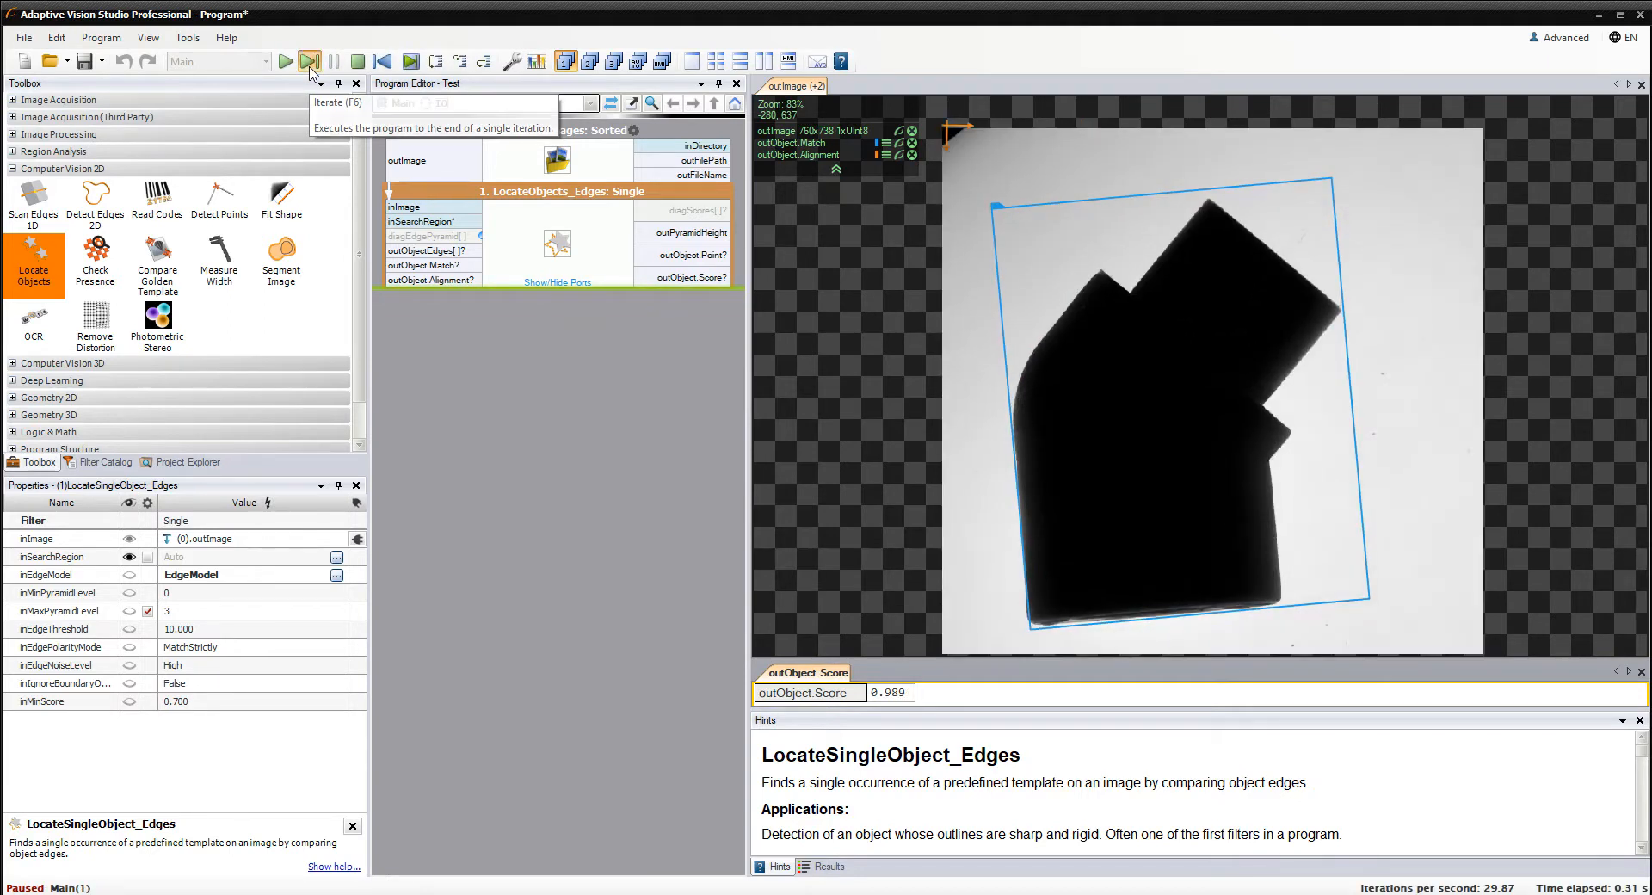
click(307, 60)
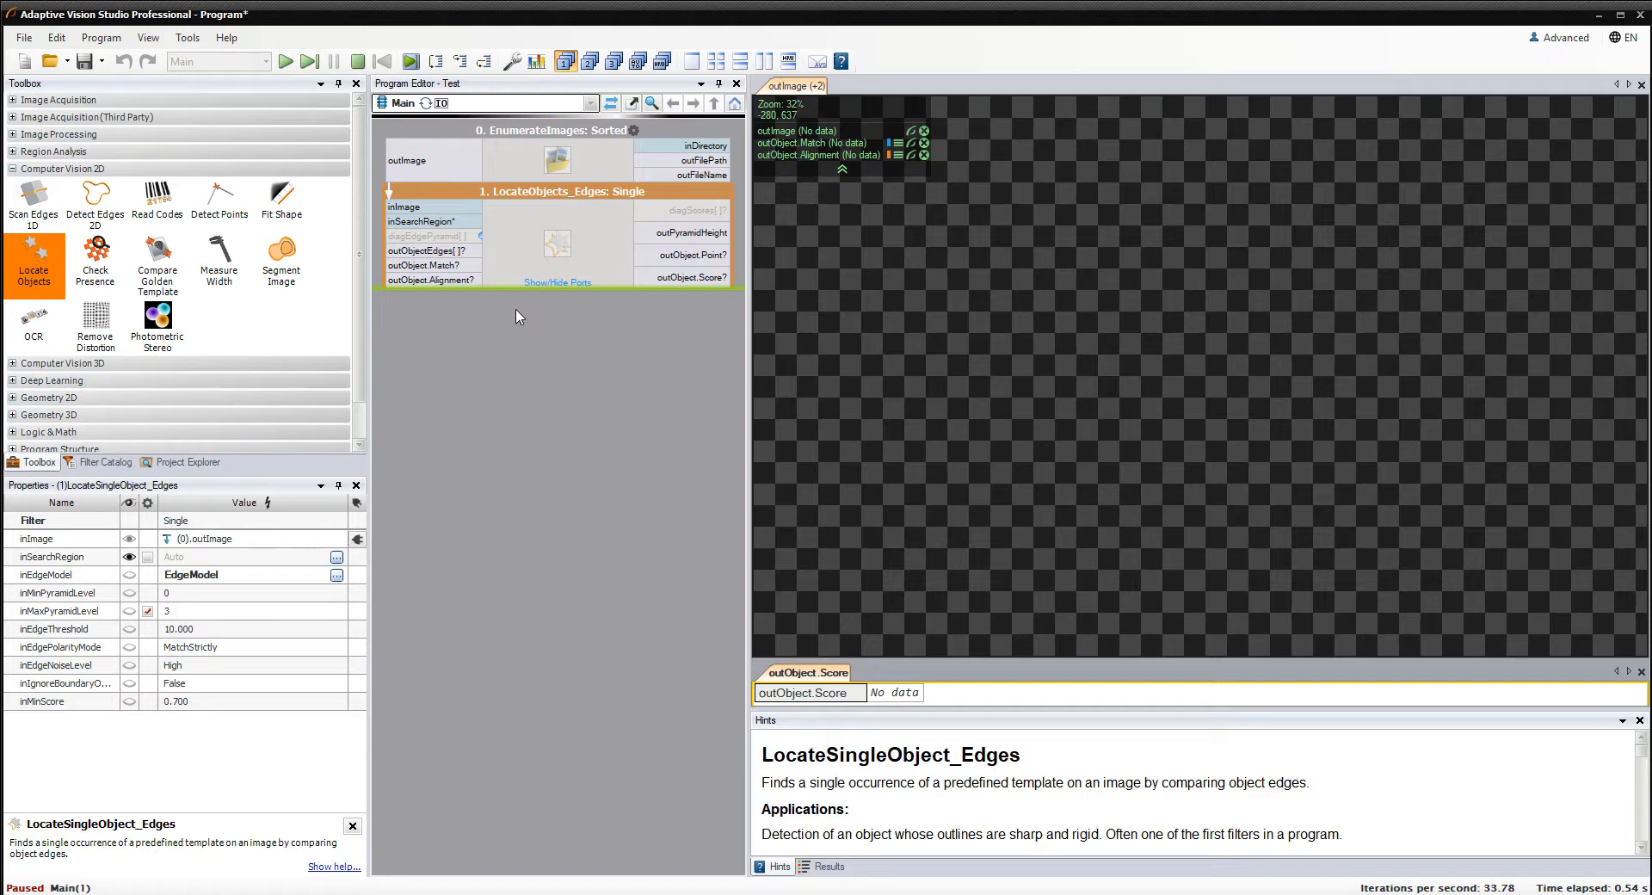
click(42, 702)
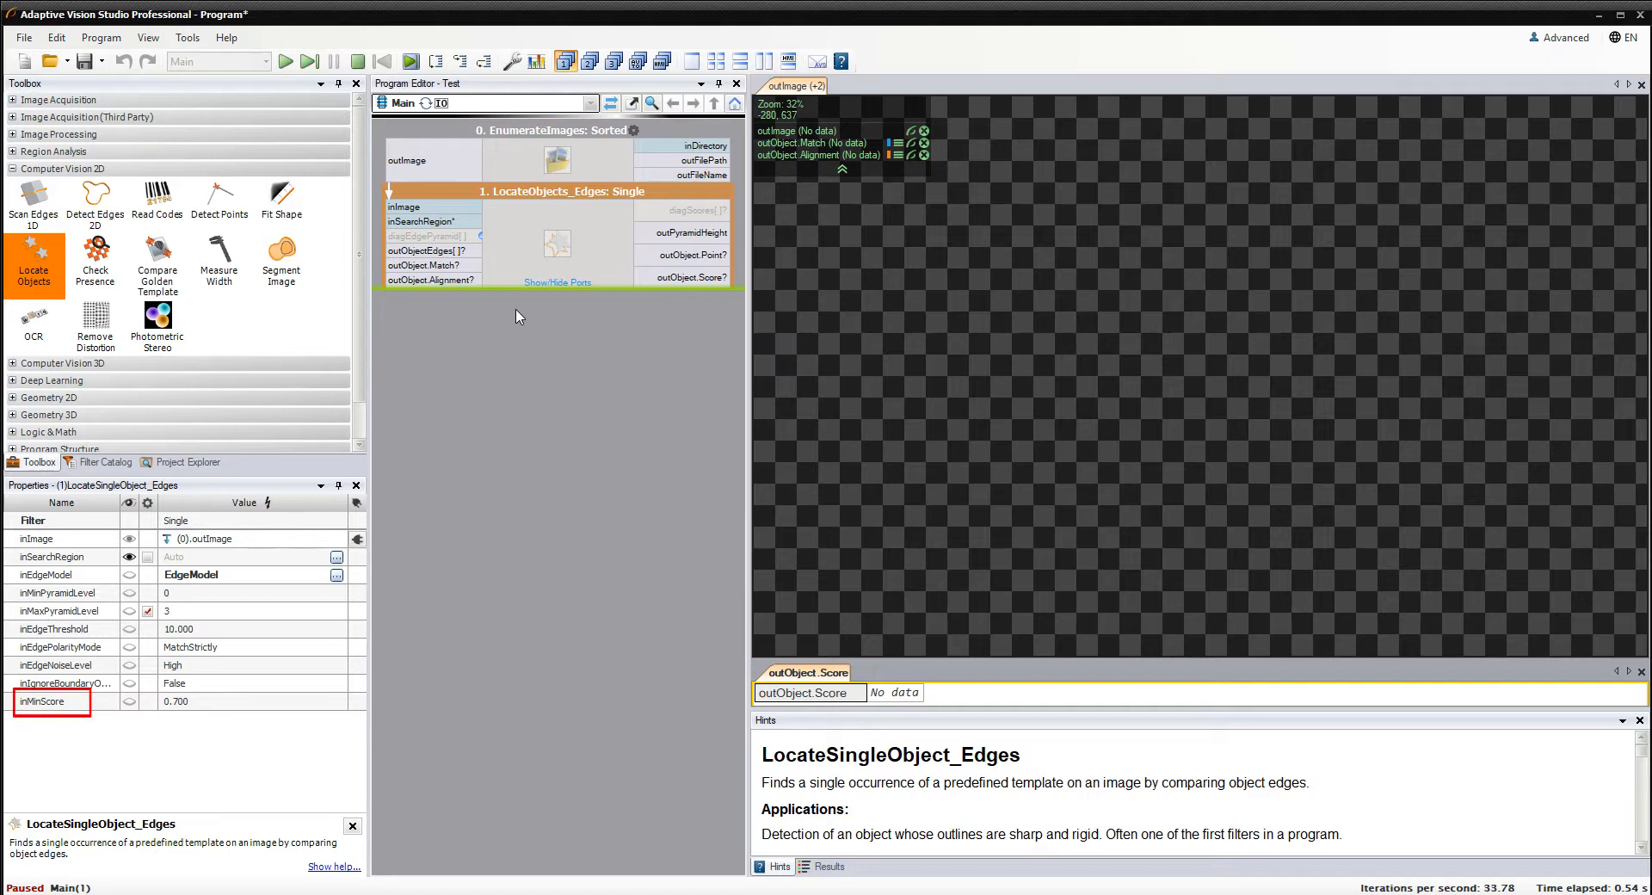